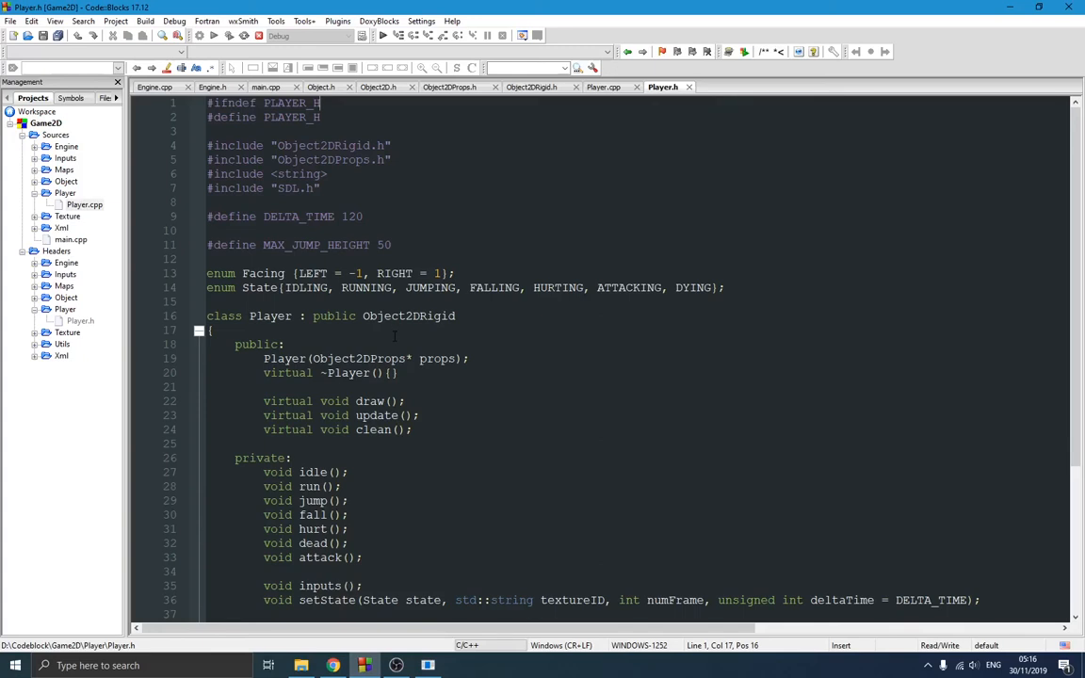
# Scroll Player.h, then build and run Game2D to open the Engine 2D game window.
pyautogui.scroll(-3)
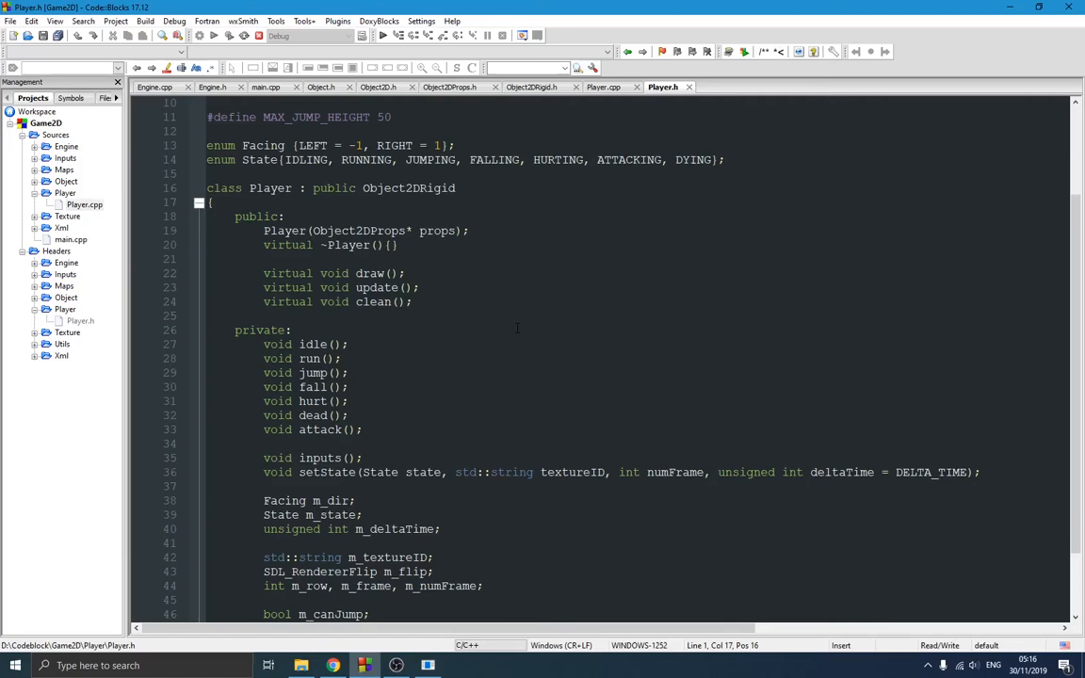
pyautogui.click(412, 301)
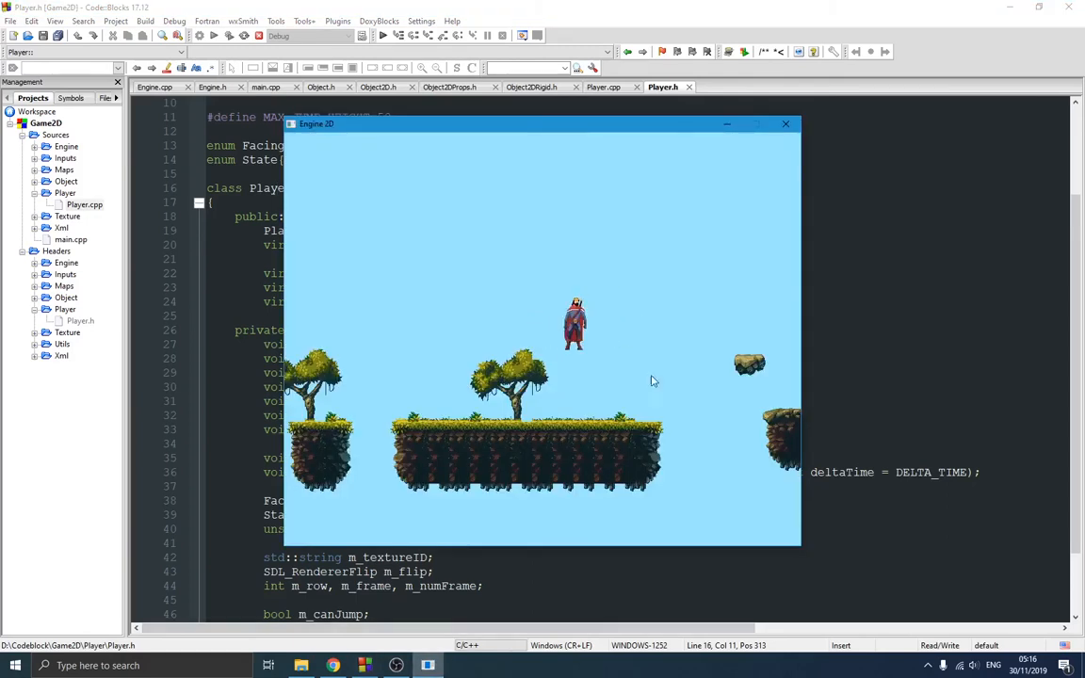
pyautogui.click(786, 123)
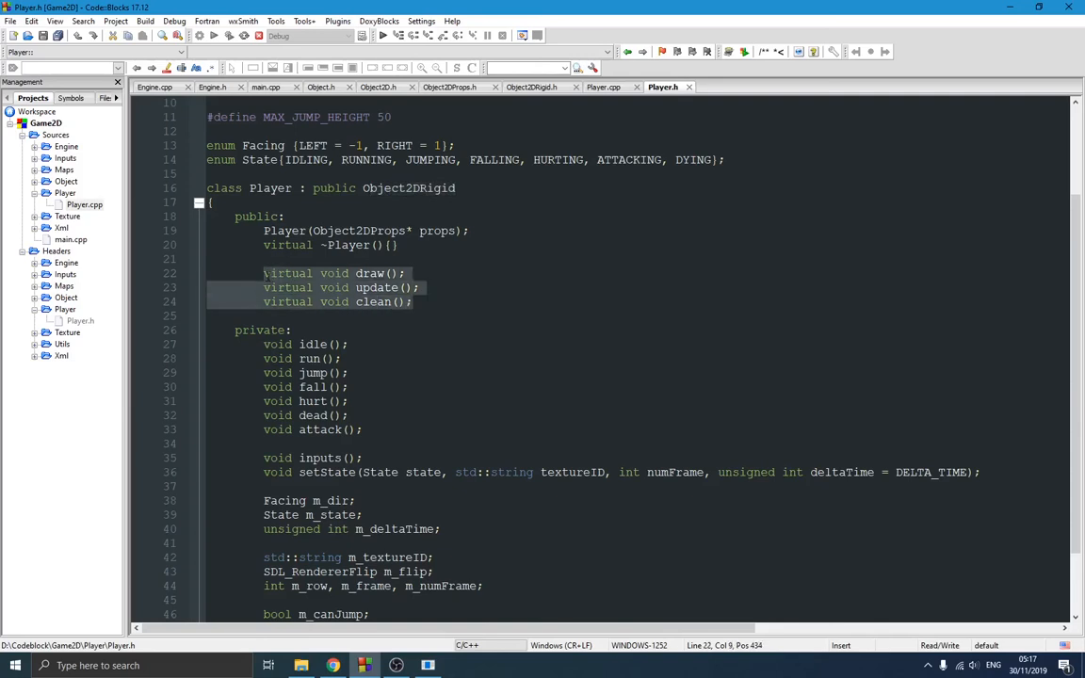
pyautogui.click(375, 288)
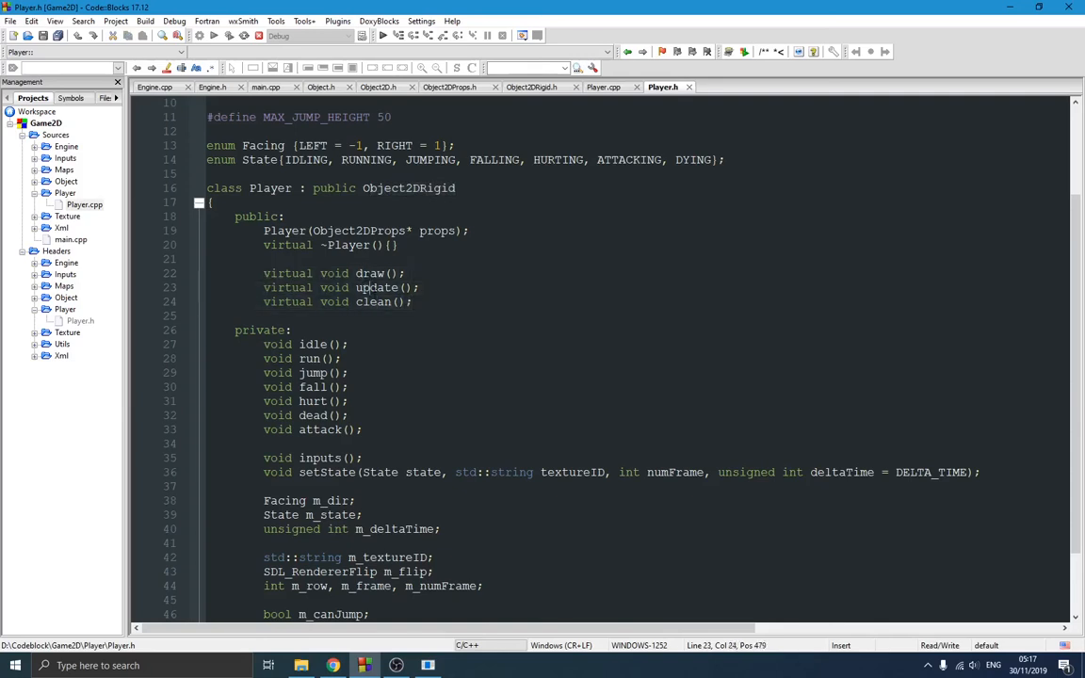
pyautogui.click(362, 301)
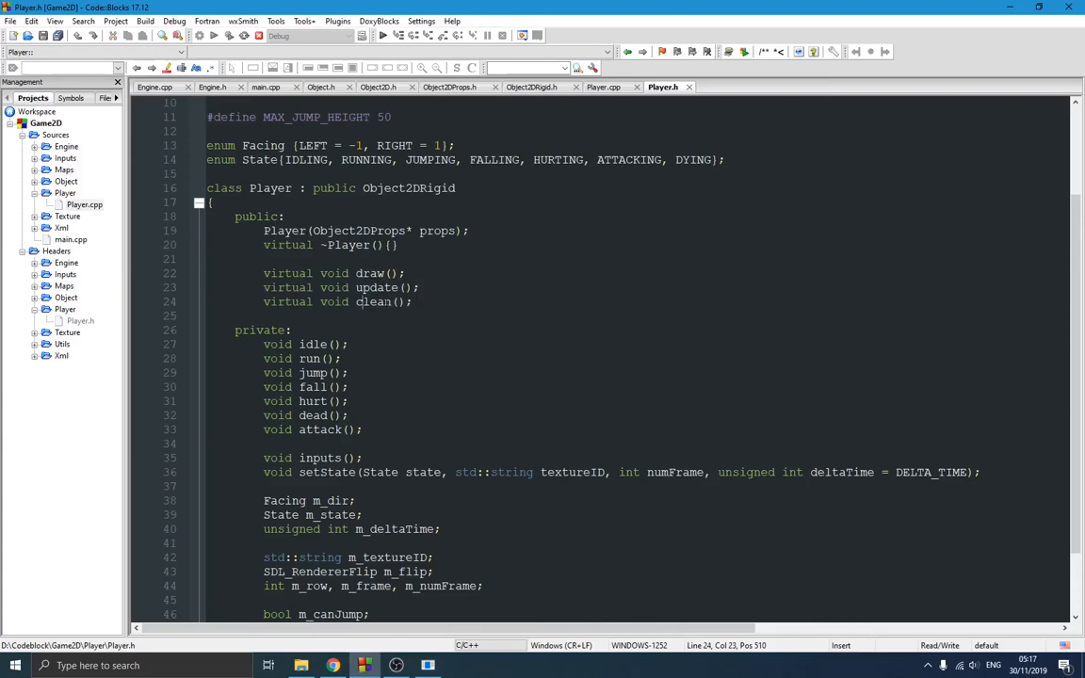
pyautogui.scroll(-3)
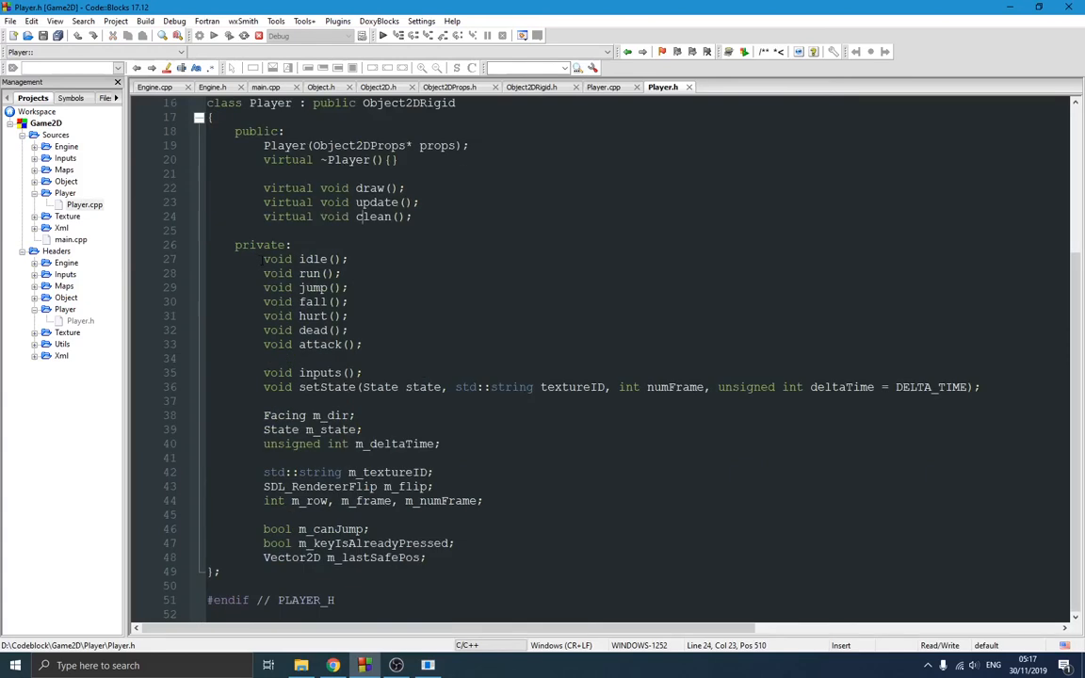
pyautogui.moveTo(264, 259); pyautogui.dragTo(363, 344)
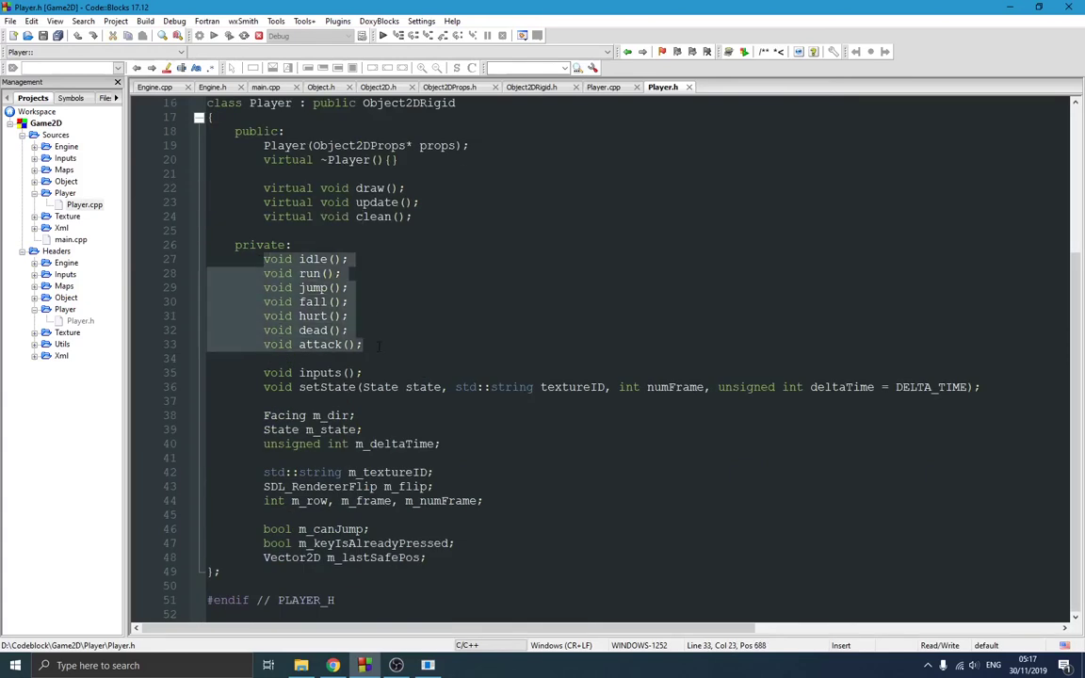
pyautogui.moveTo(363, 339)
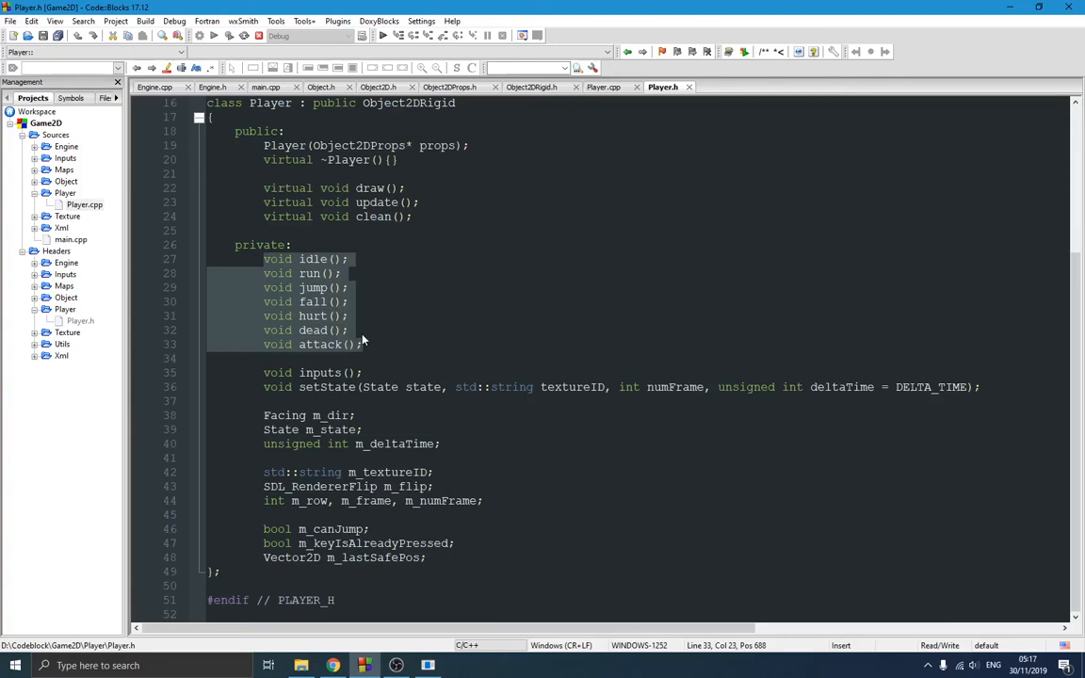
pyautogui.click(364, 344)
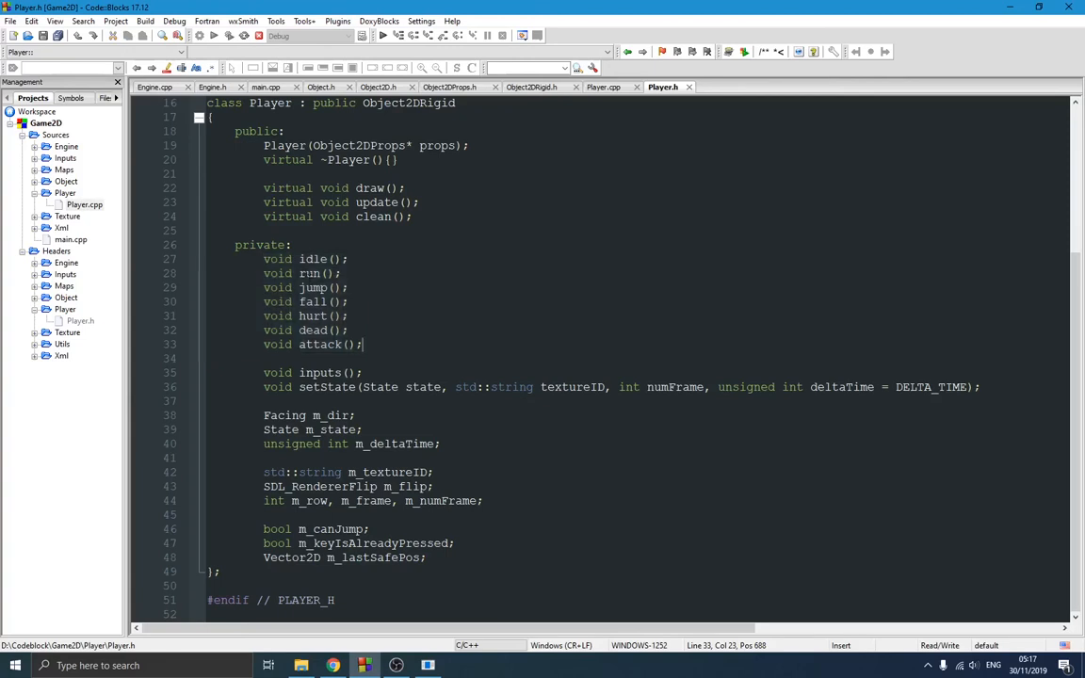
pyautogui.moveTo(376, 336)
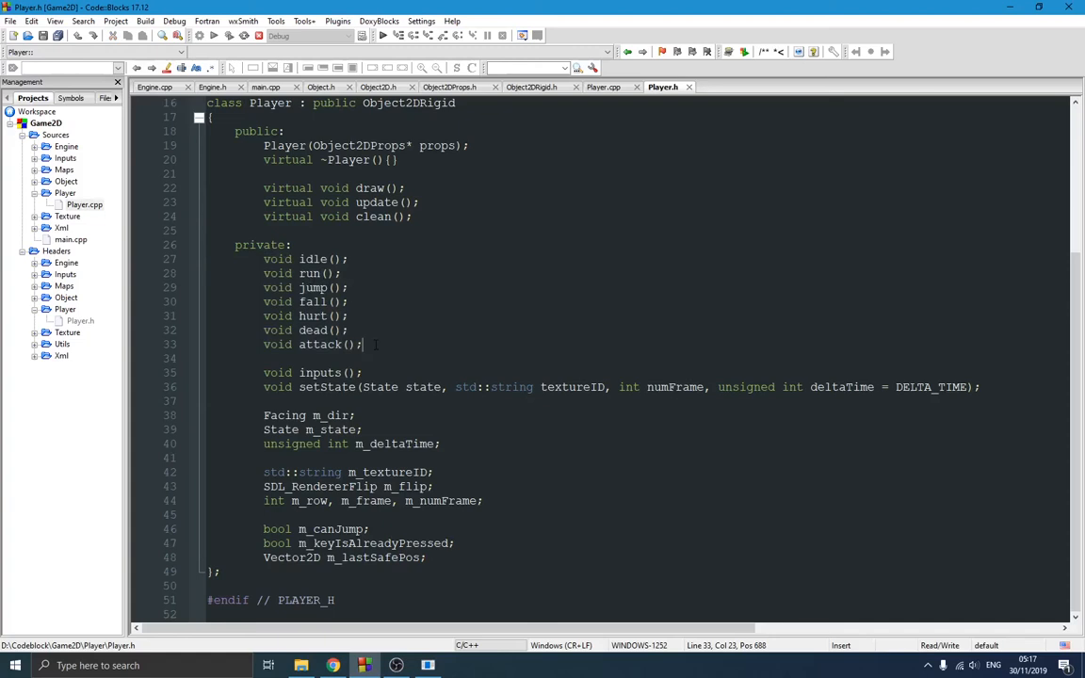
pyautogui.scroll(3)
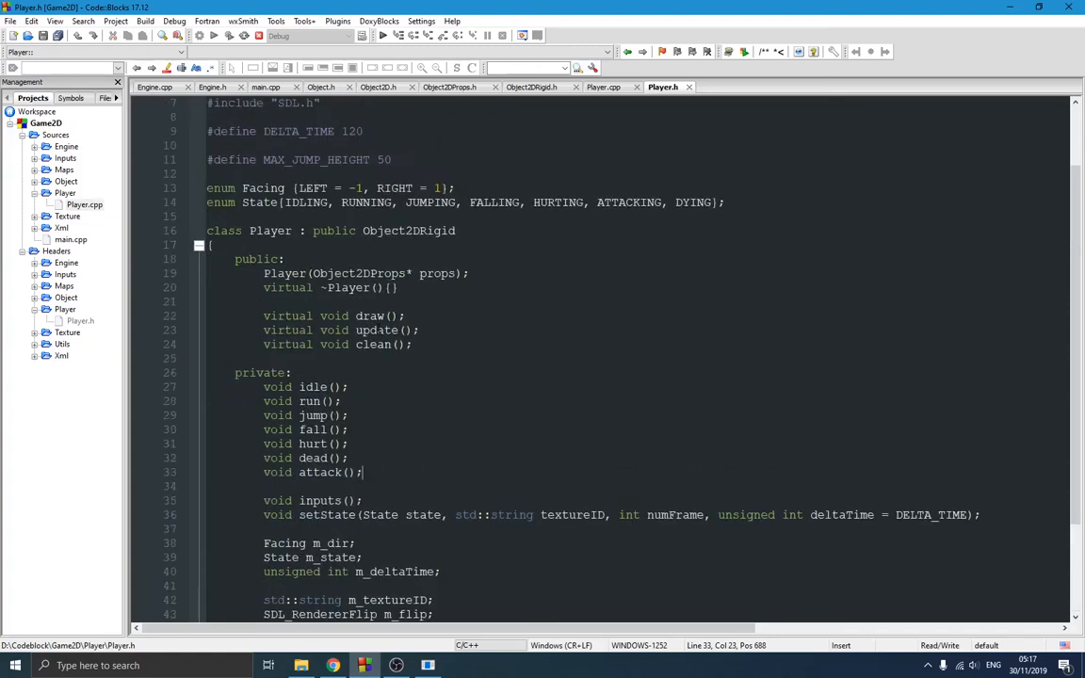
pyautogui.scroll(-3)
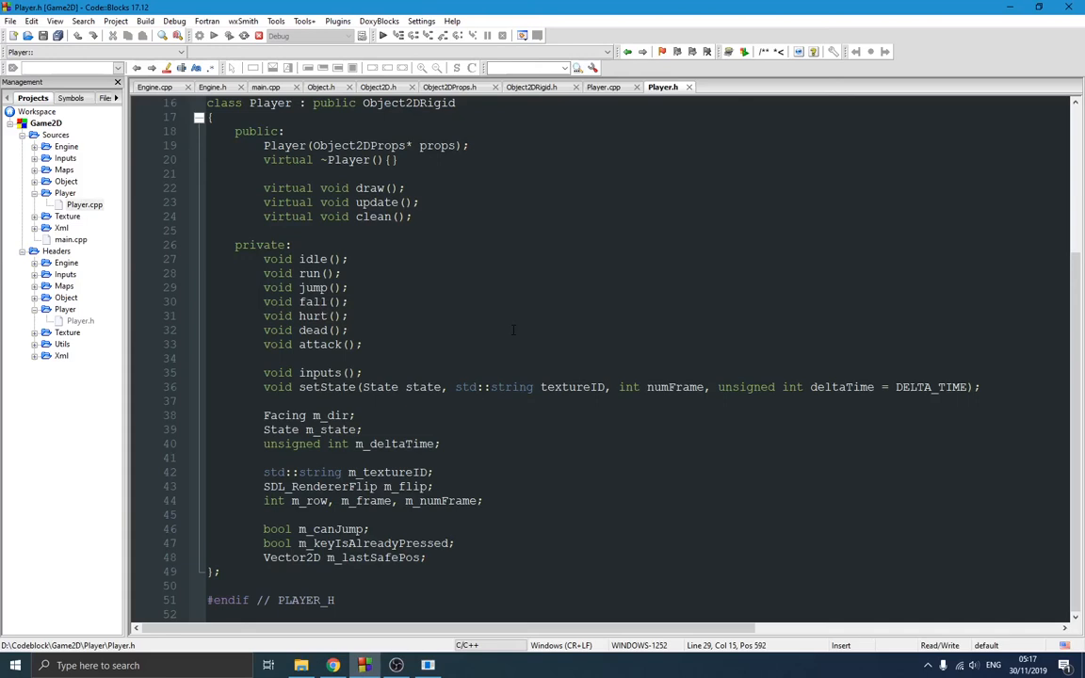
pyautogui.moveTo(502, 329)
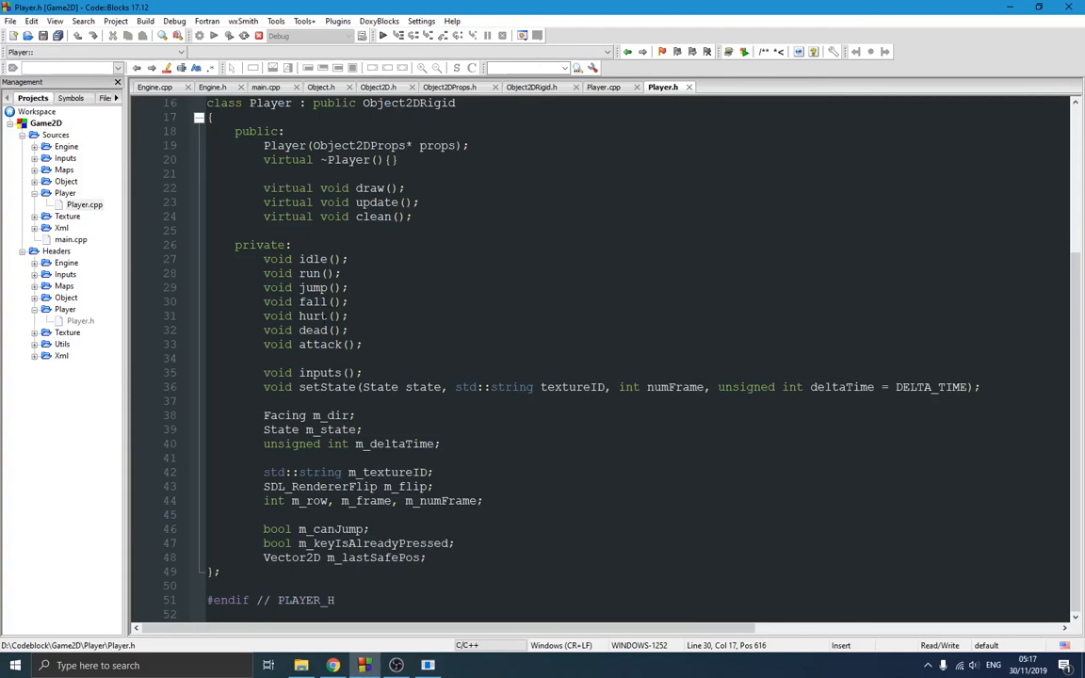
pyautogui.click(314, 316)
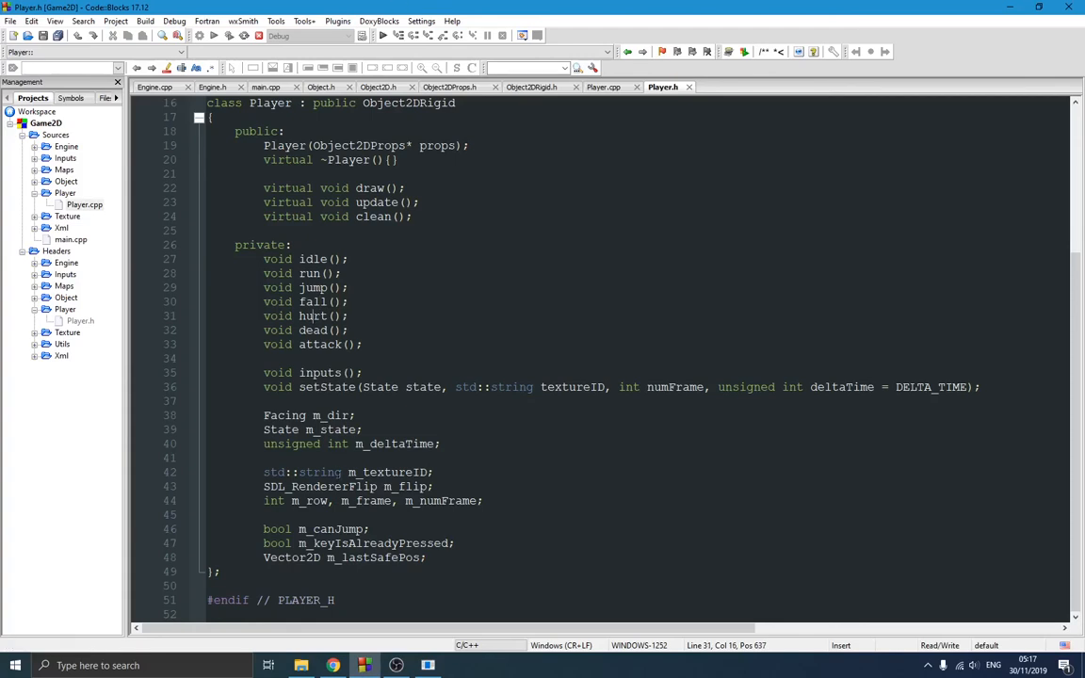
pyautogui.click(382, 35)
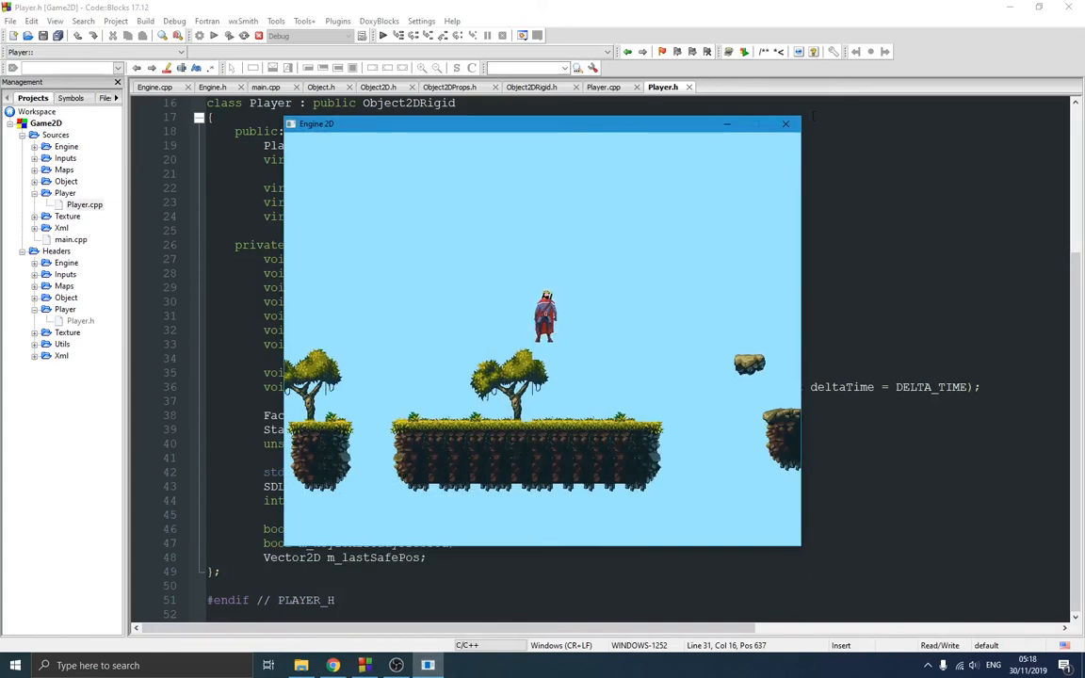
# Bring Player.h forward and review the State and Facing enums and the m_textureID member.
pyautogui.click(785, 123)
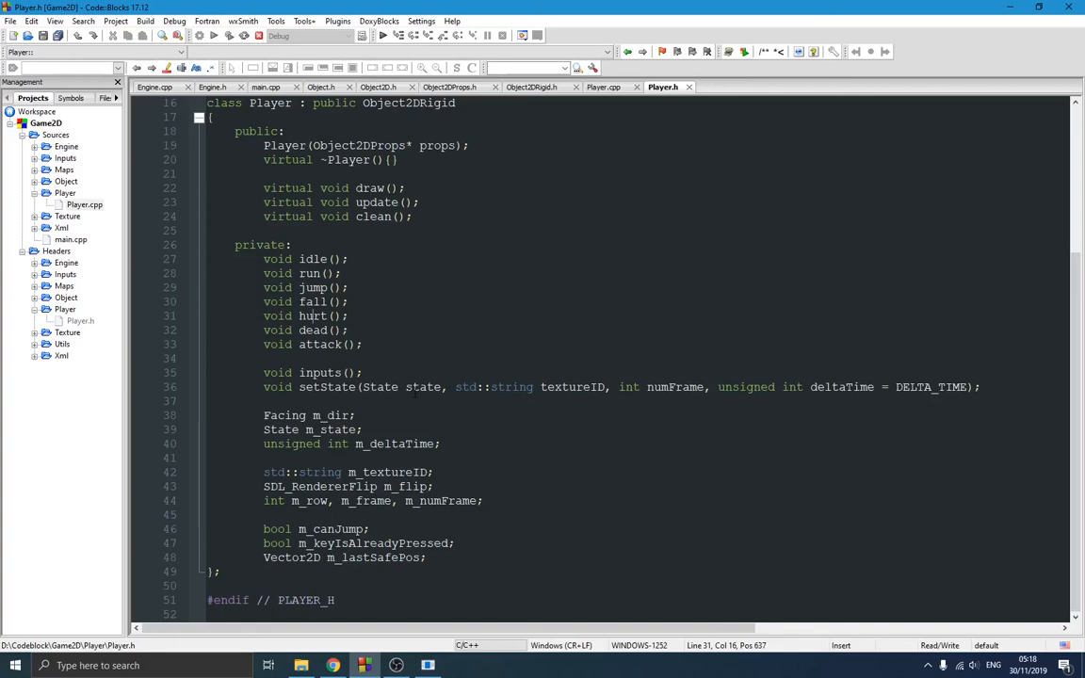
pyautogui.scroll(3)
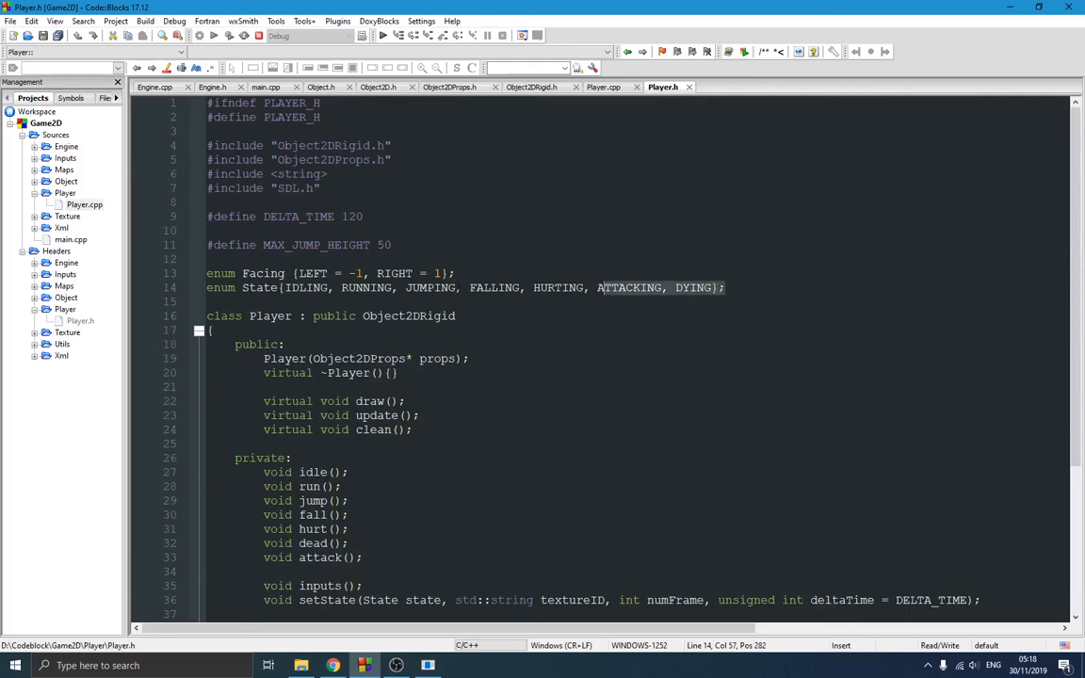
pyautogui.click(366, 287)
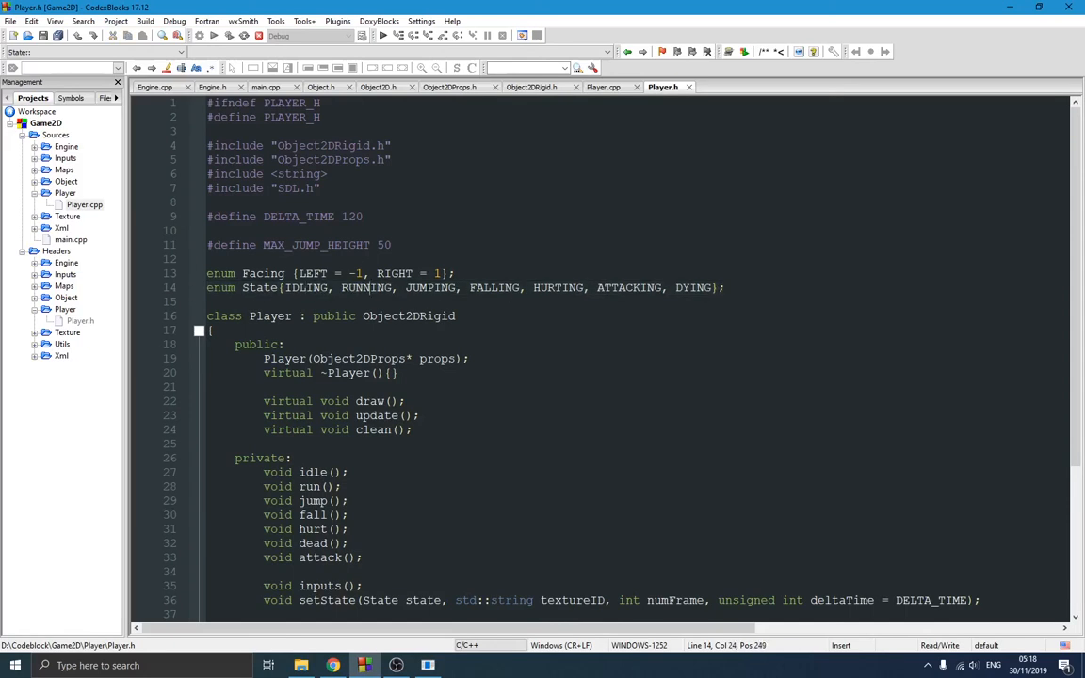
pyautogui.click(639, 288)
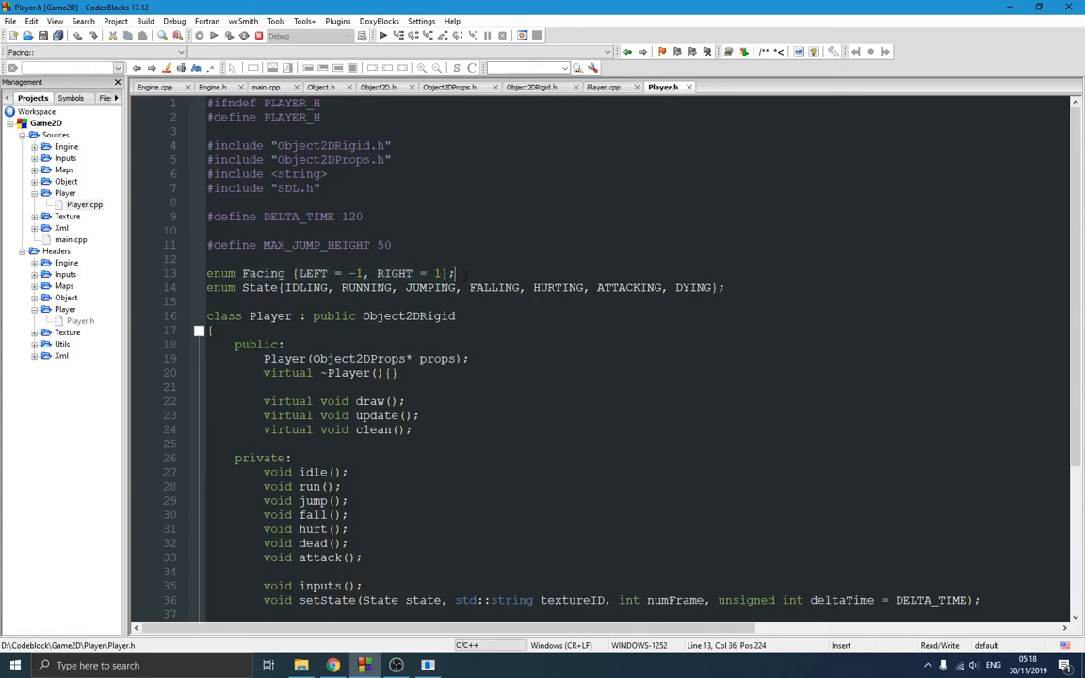
pyautogui.scroll(-3)
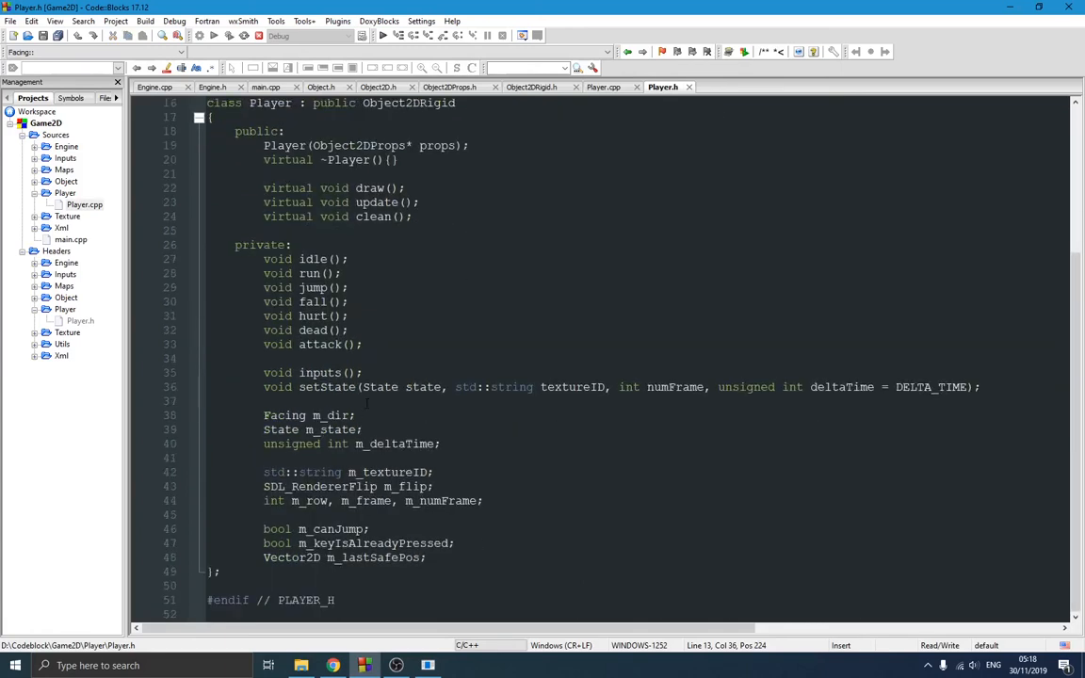
pyautogui.click(325, 429)
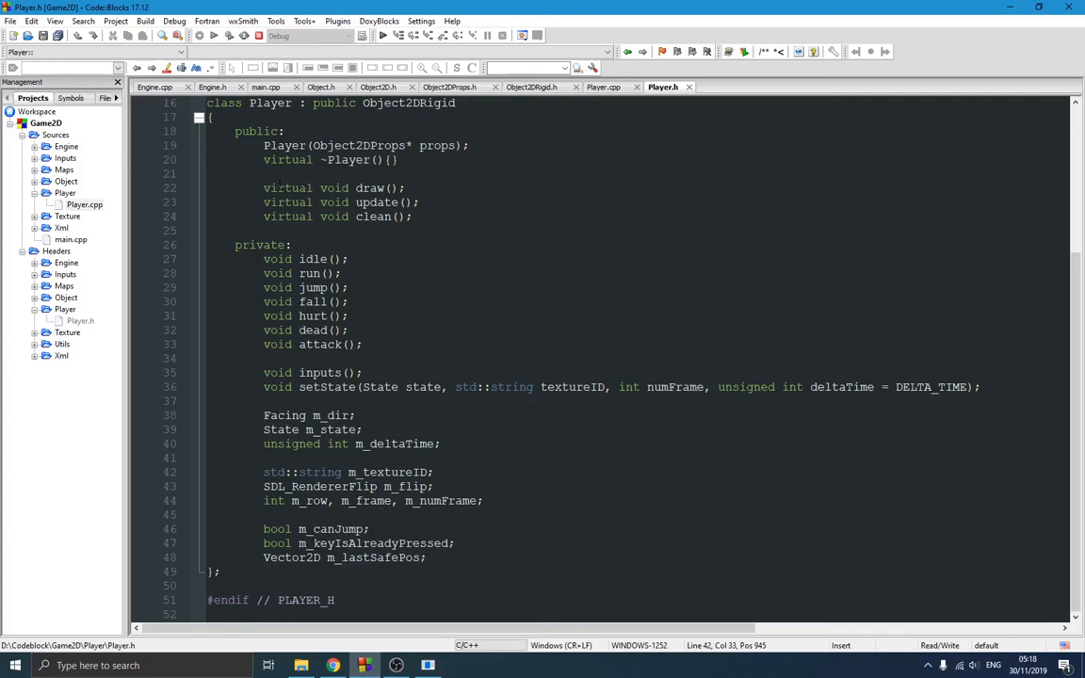
pyautogui.moveTo(88, 245)
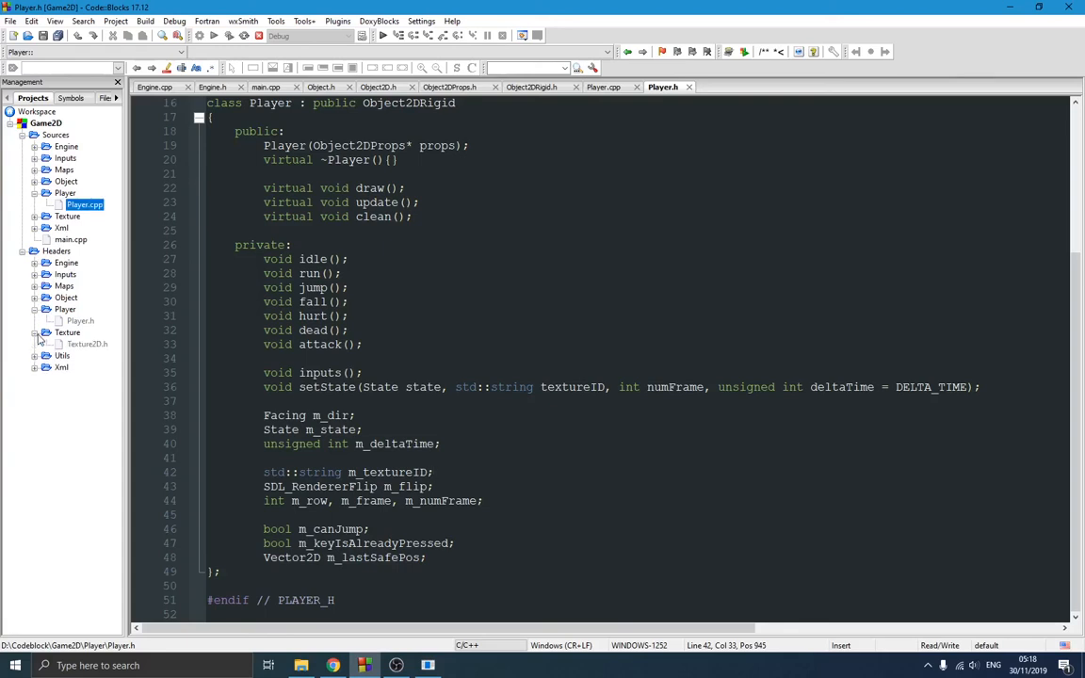
# Expand the Texture sources, highlight the first player texture load line, and return to Player.cpp.
pyautogui.click(35, 215)
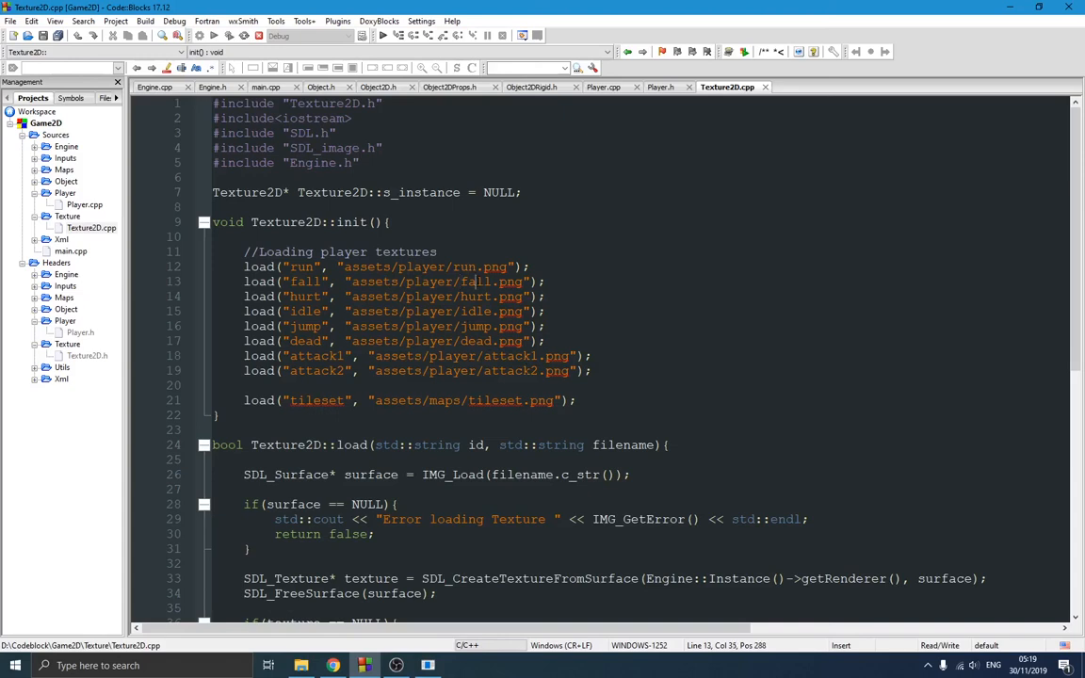
pyautogui.click(245, 267)
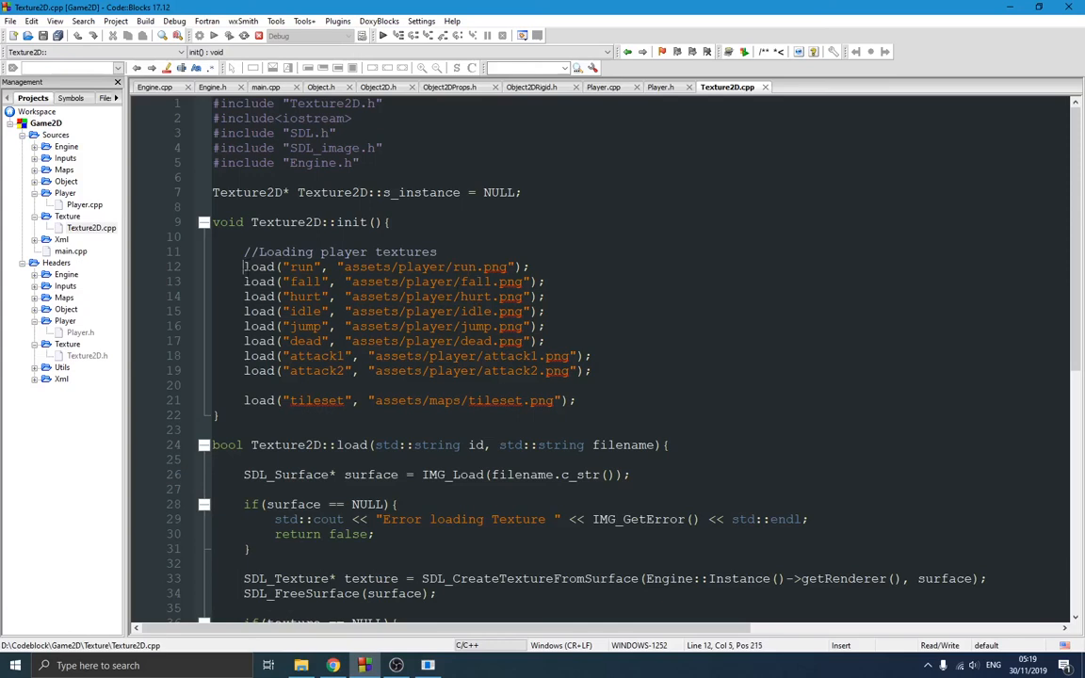
pyautogui.moveTo(244, 266); pyautogui.dragTo(594, 371)
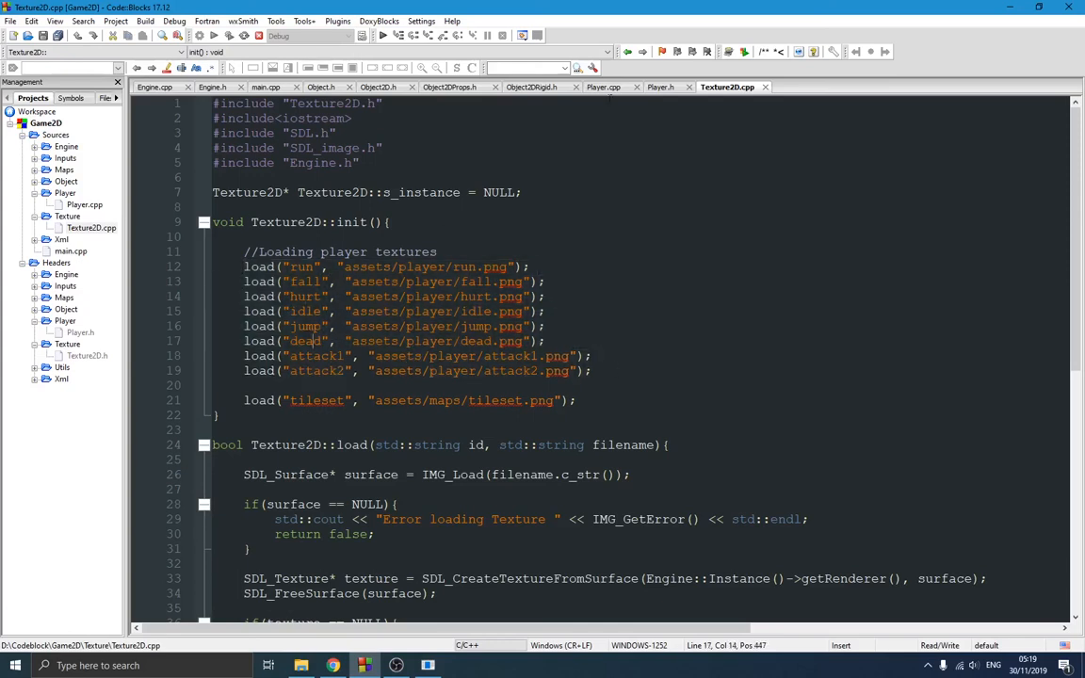
pyautogui.click(606, 87)
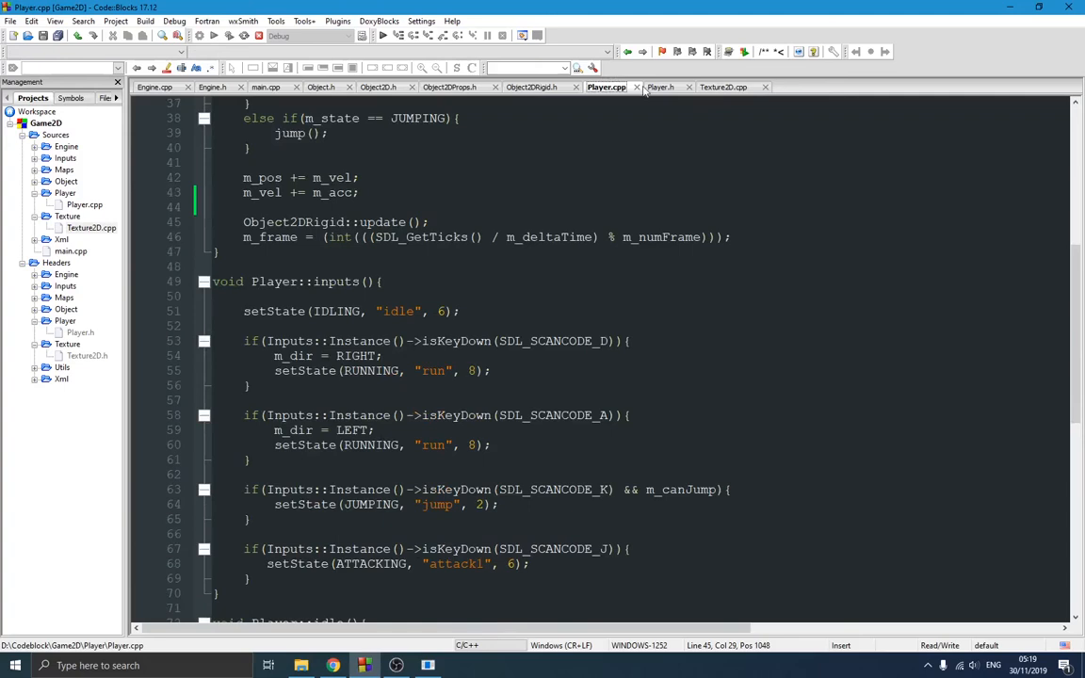
# Bring Player.h to the front and minimize the running Engine 2D game window.
pyautogui.click(662, 87)
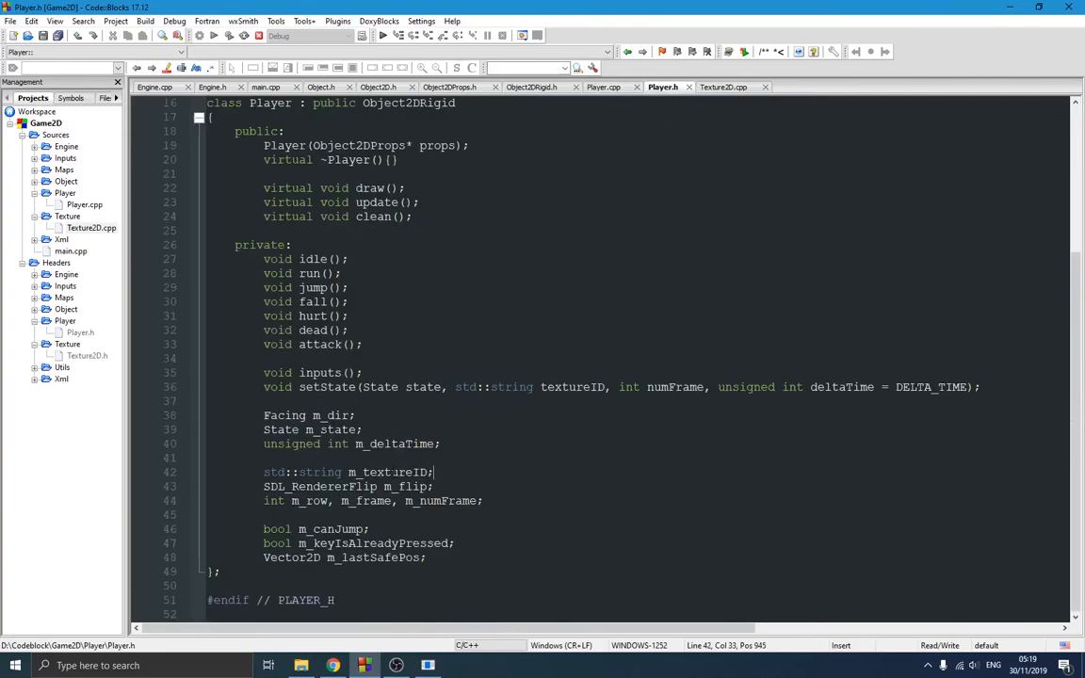
pyautogui.click(394, 472)
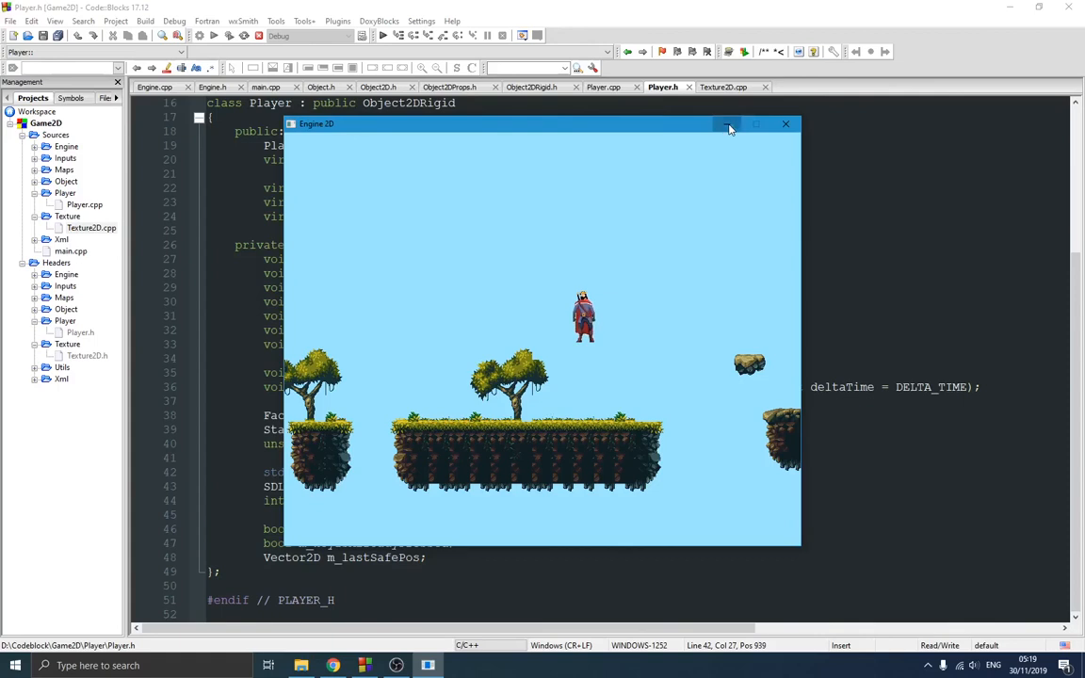
pyautogui.click(728, 123)
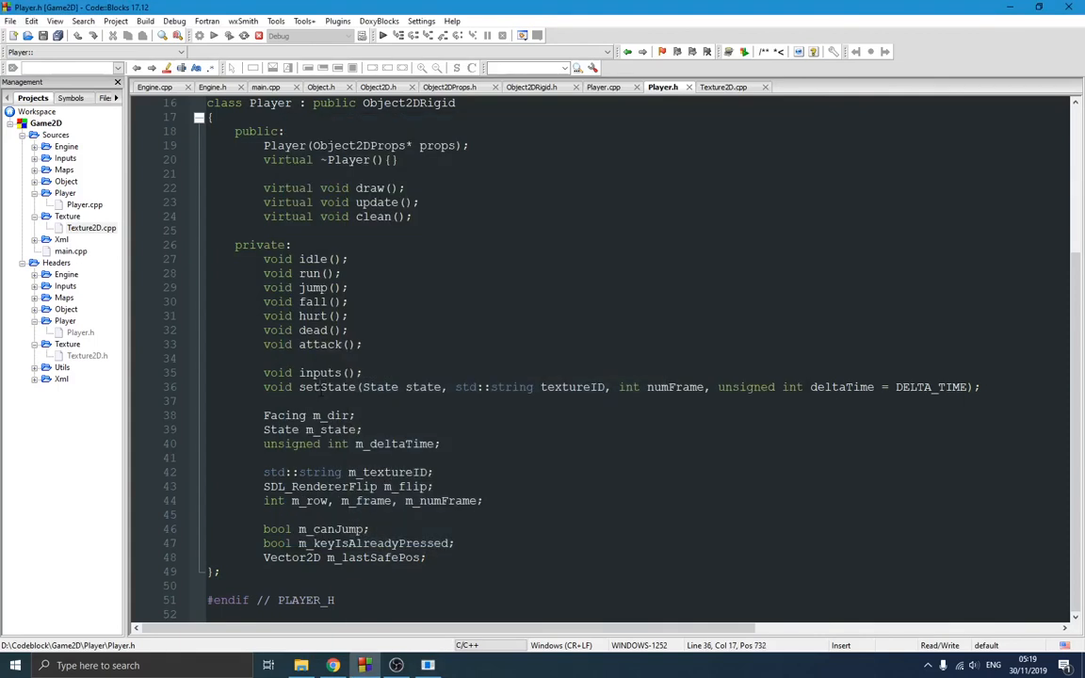
# Review the setState numFrame parameter and the m_keyIsAlreadyPressed member in Player.h.
pyautogui.scroll(3)
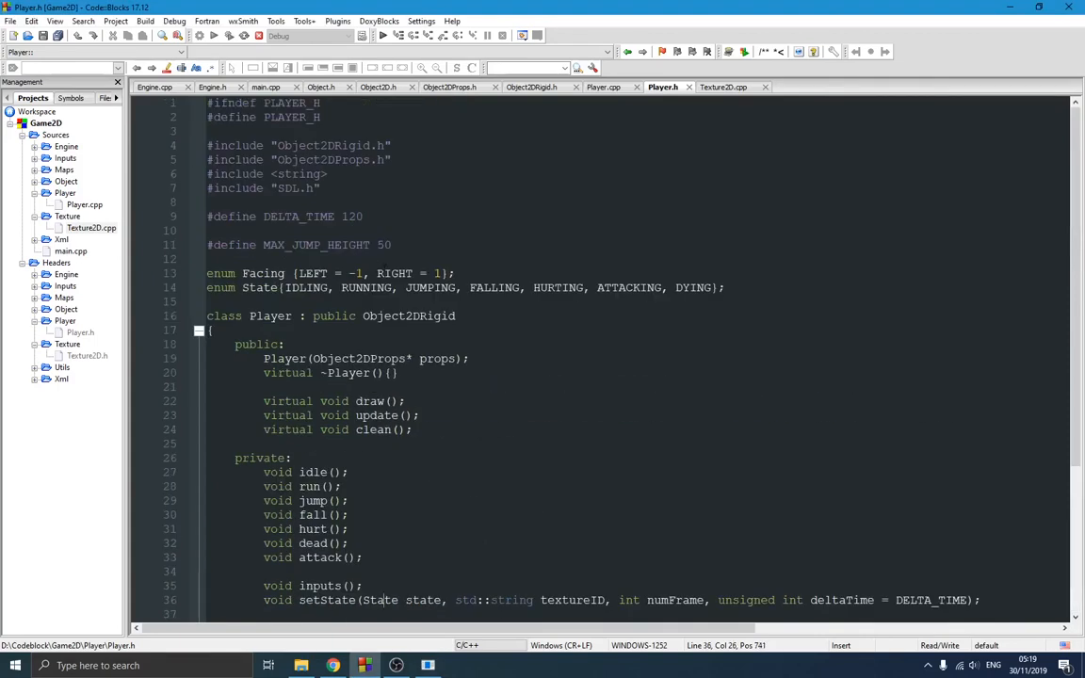
pyautogui.scroll(-3)
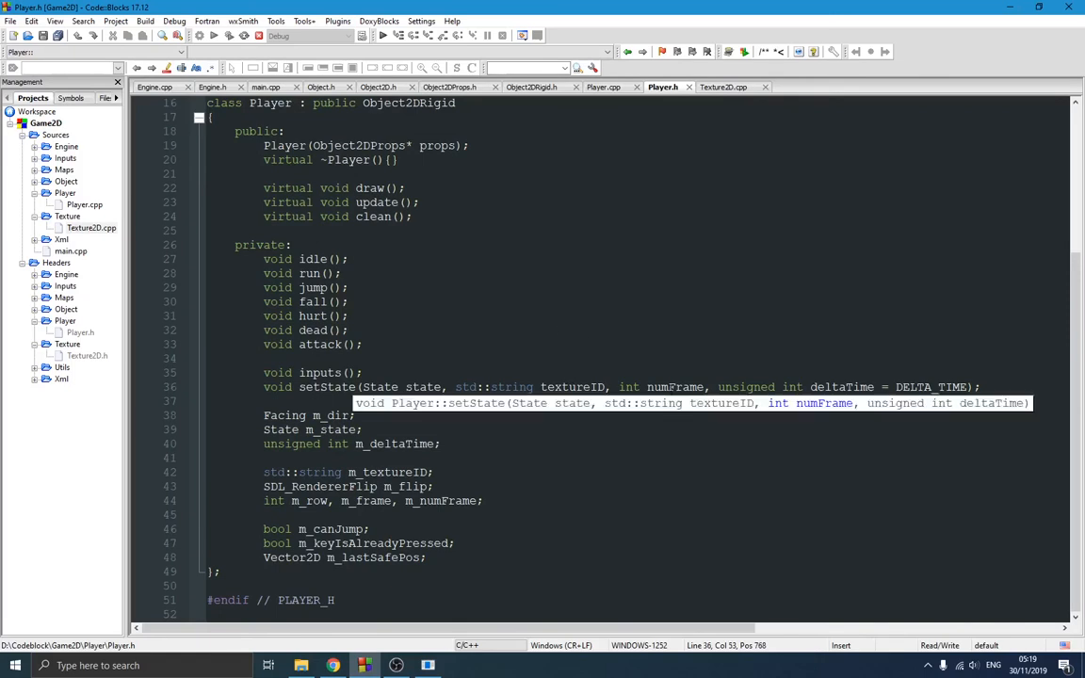
pyautogui.click(669, 387)
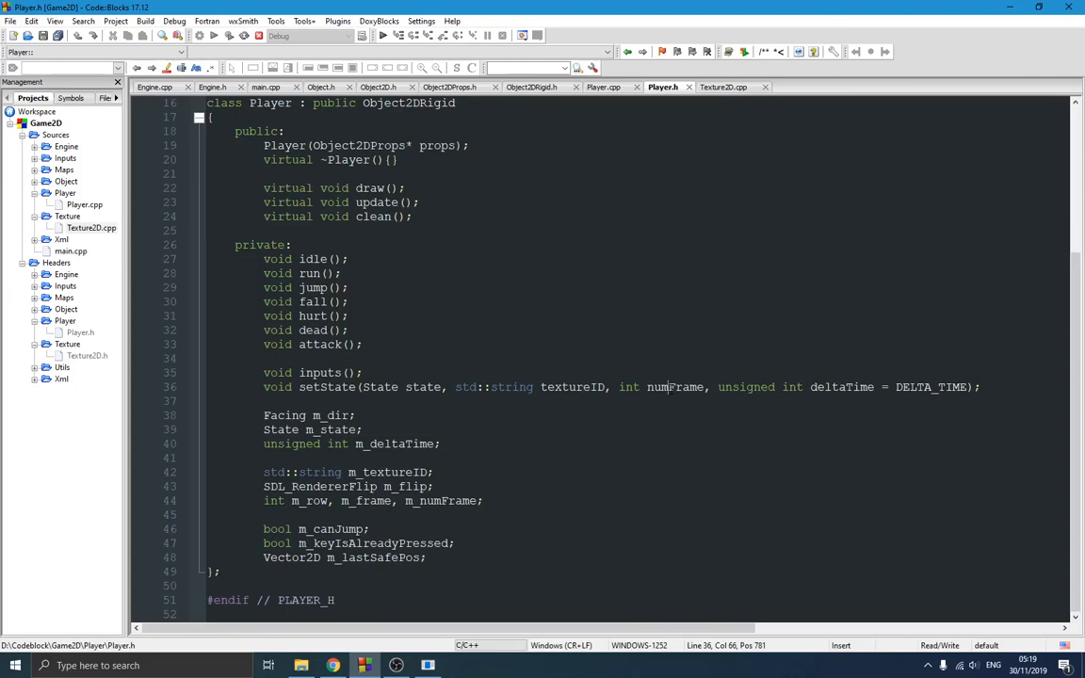
pyautogui.moveTo(775, 287)
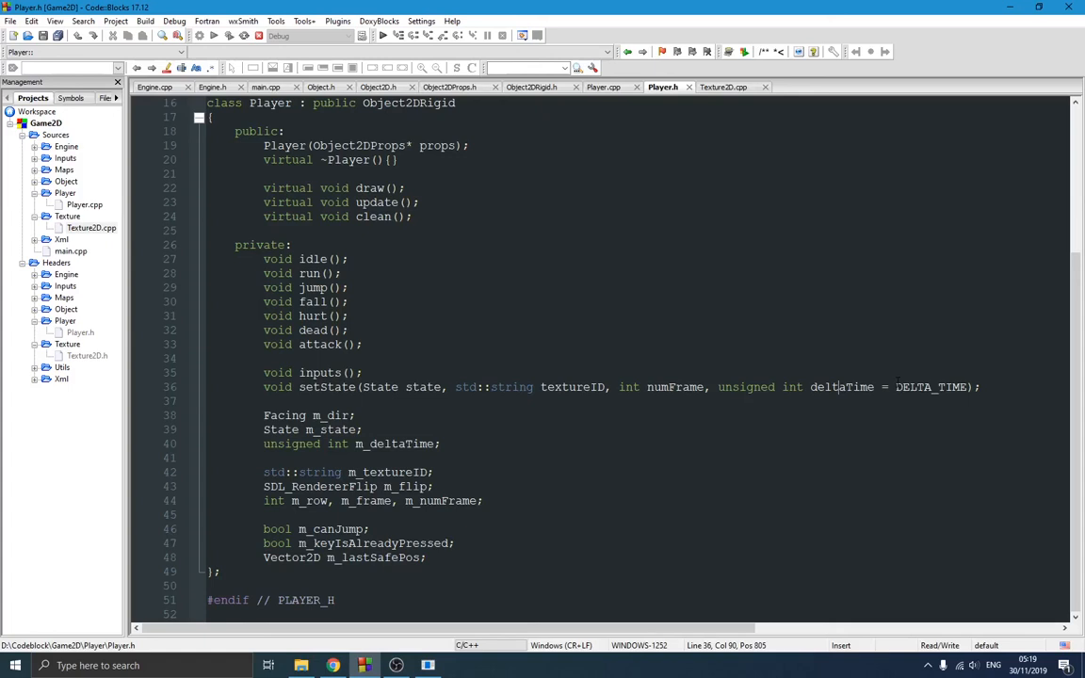
pyautogui.moveTo(928, 386)
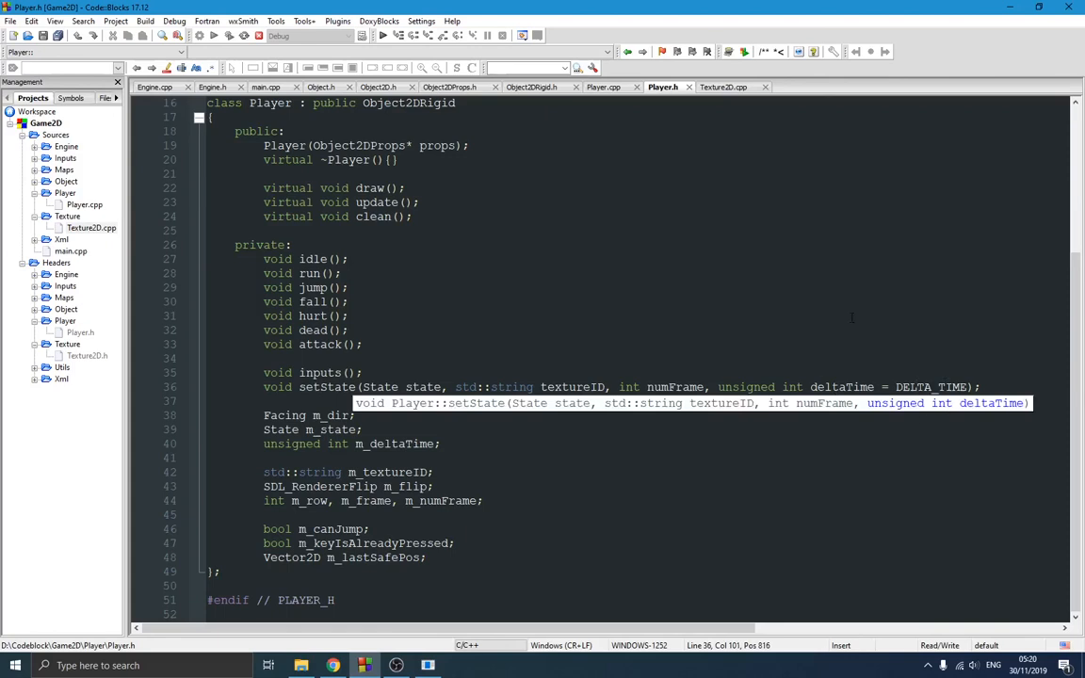
pyautogui.scroll(3)
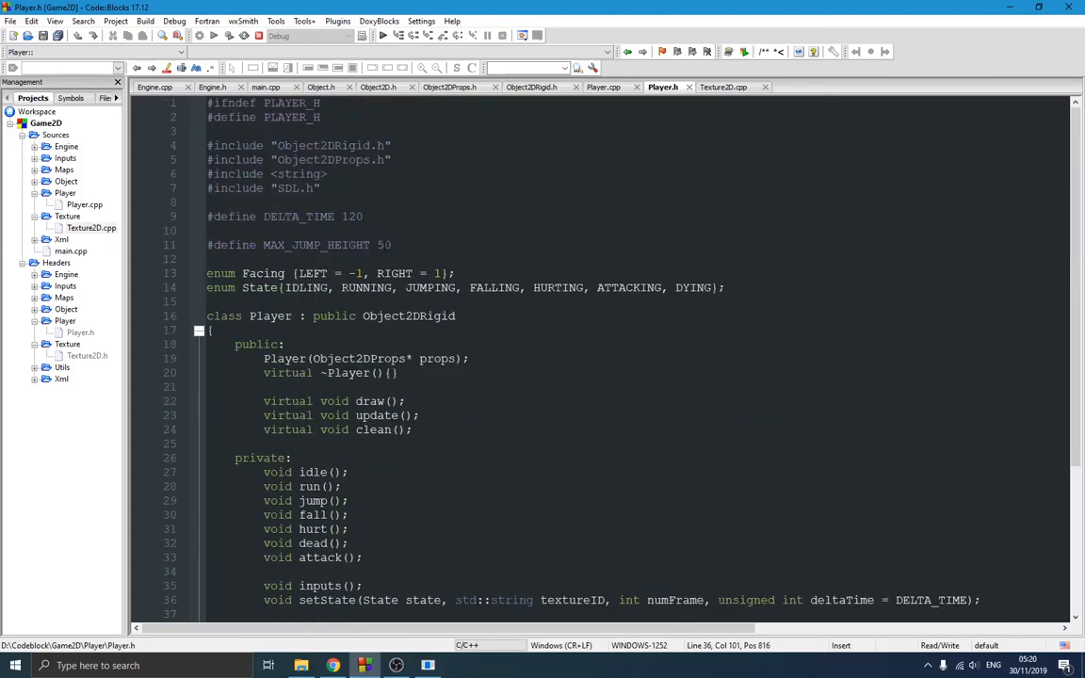
pyautogui.scroll(-3)
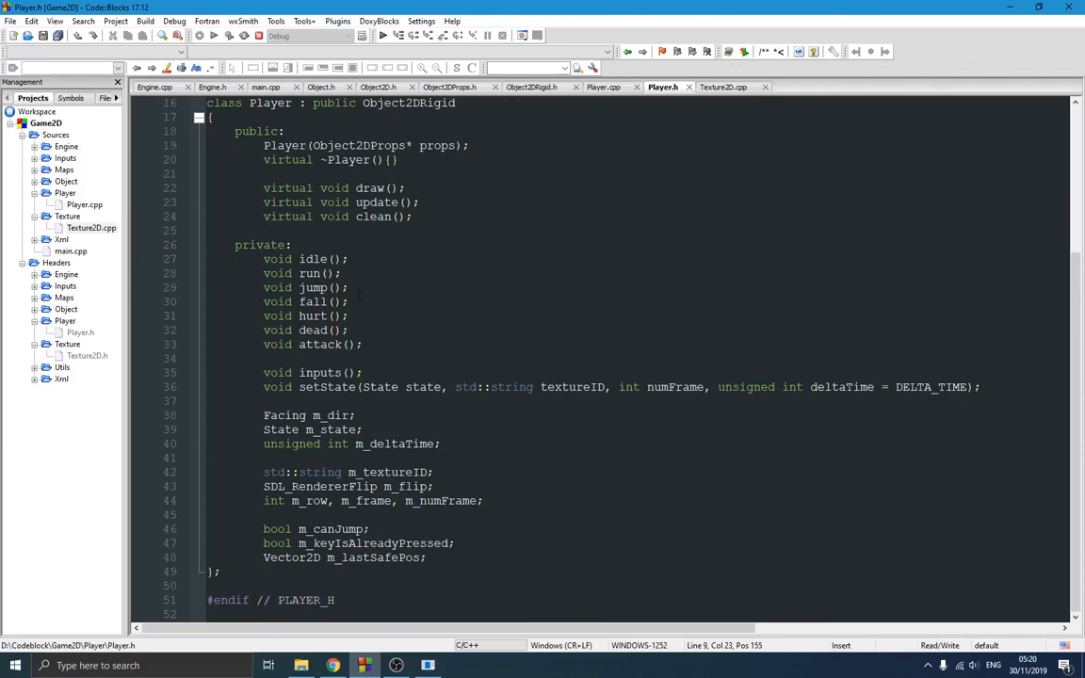
pyautogui.click(448, 500)
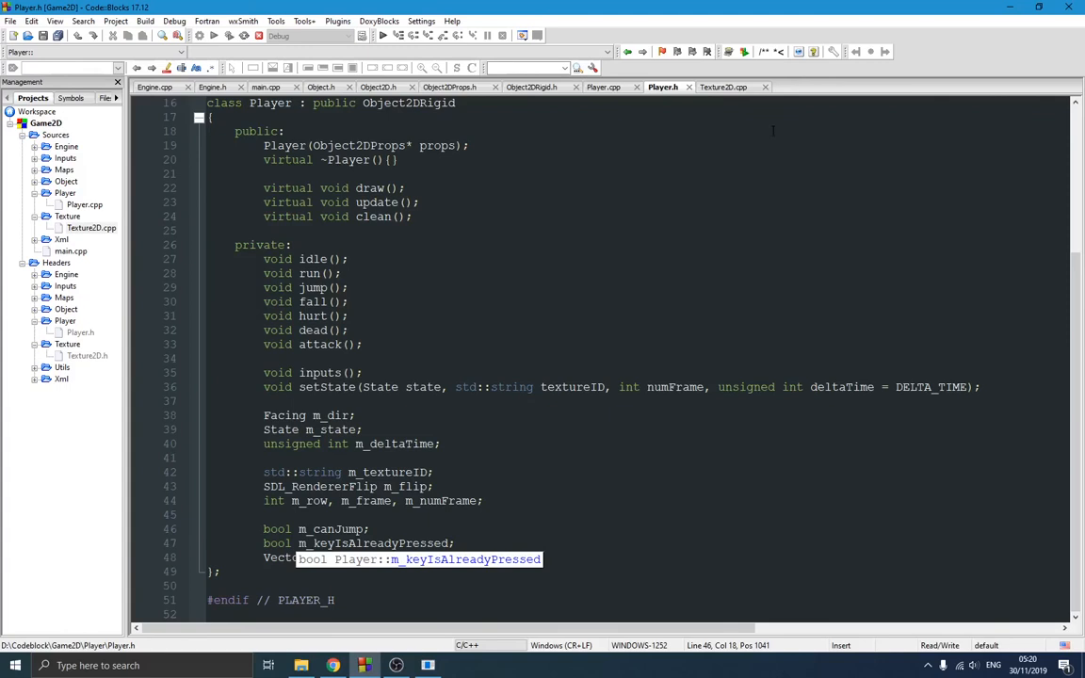
# Switch back to Player.cpp and scroll up through its function list.
pyautogui.click(606, 87)
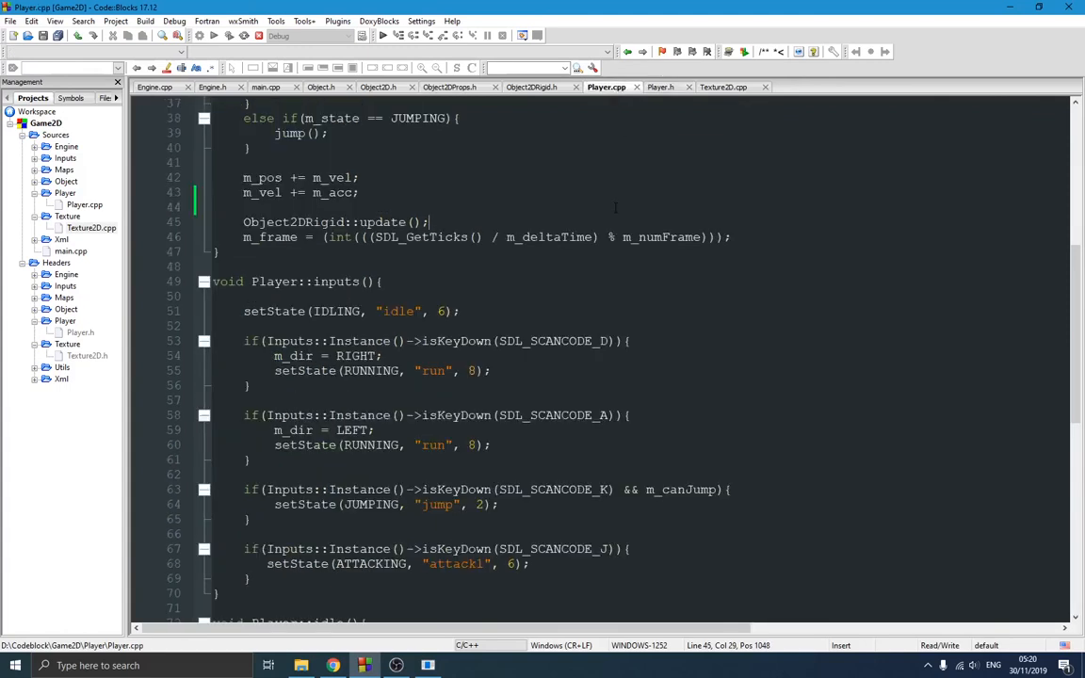
pyautogui.scroll(3)
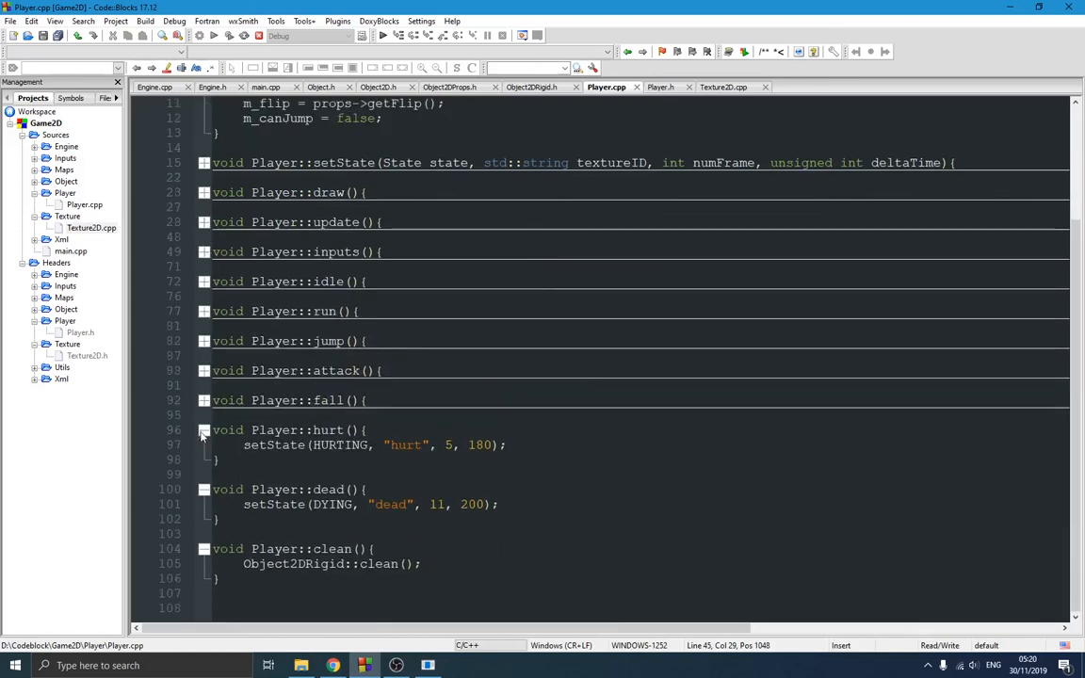
# Walk through the constructor: m_row, m_dir = RIGHT, getFlip, Object2DRigid and m_lastSafePos(0,0) initializers.
pyautogui.scroll(3)
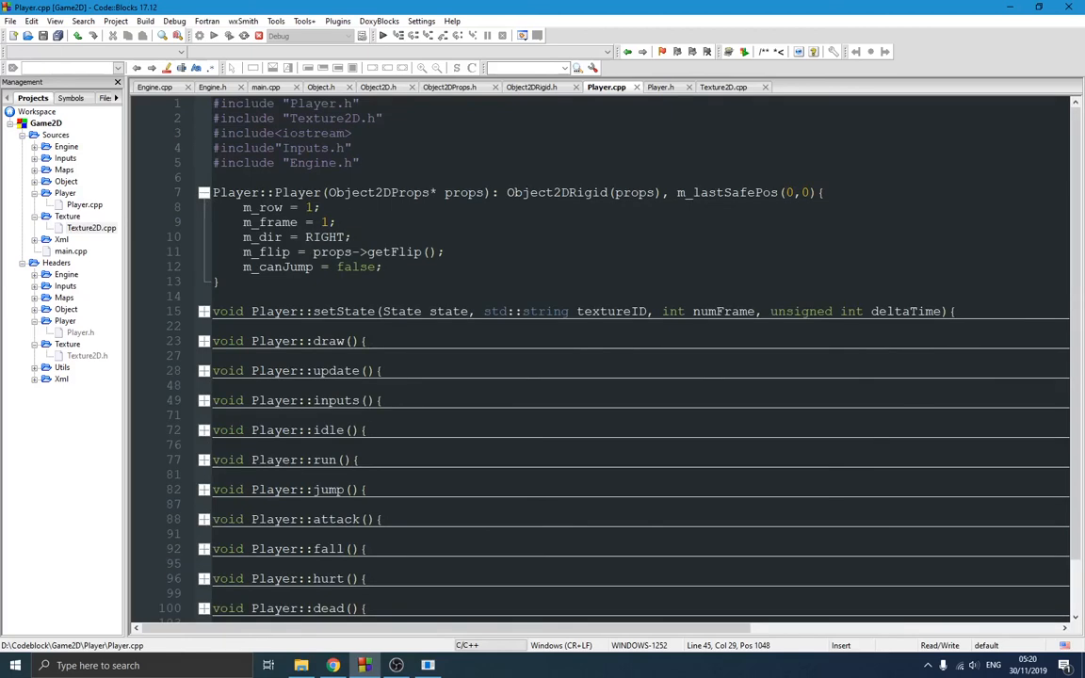
pyautogui.click(311, 207)
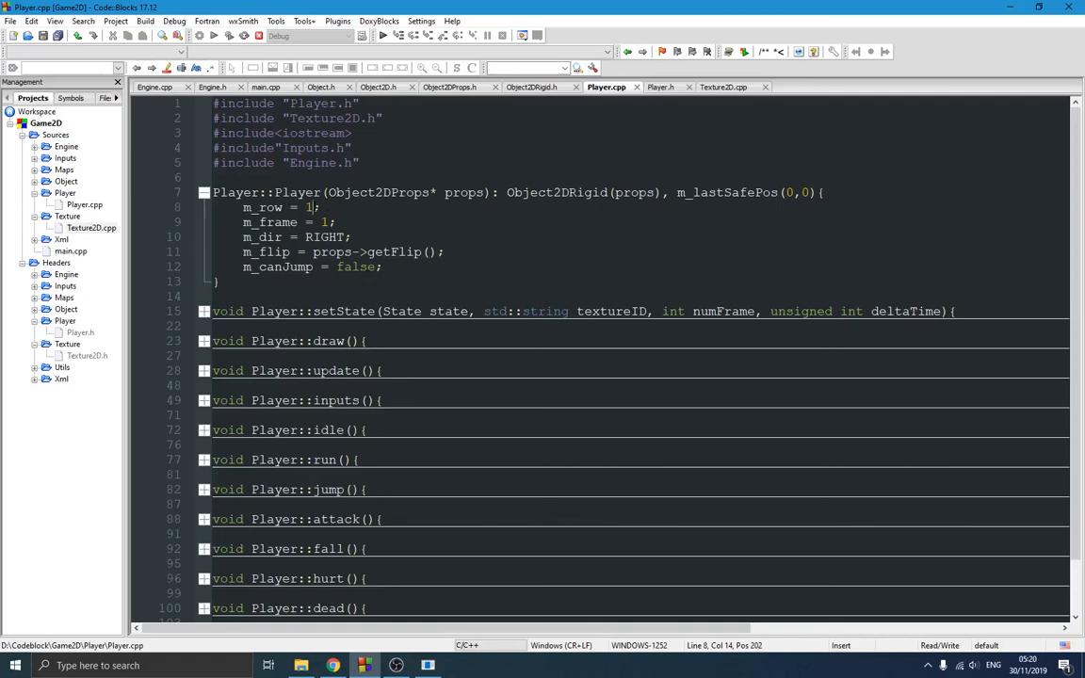
pyautogui.click(328, 222)
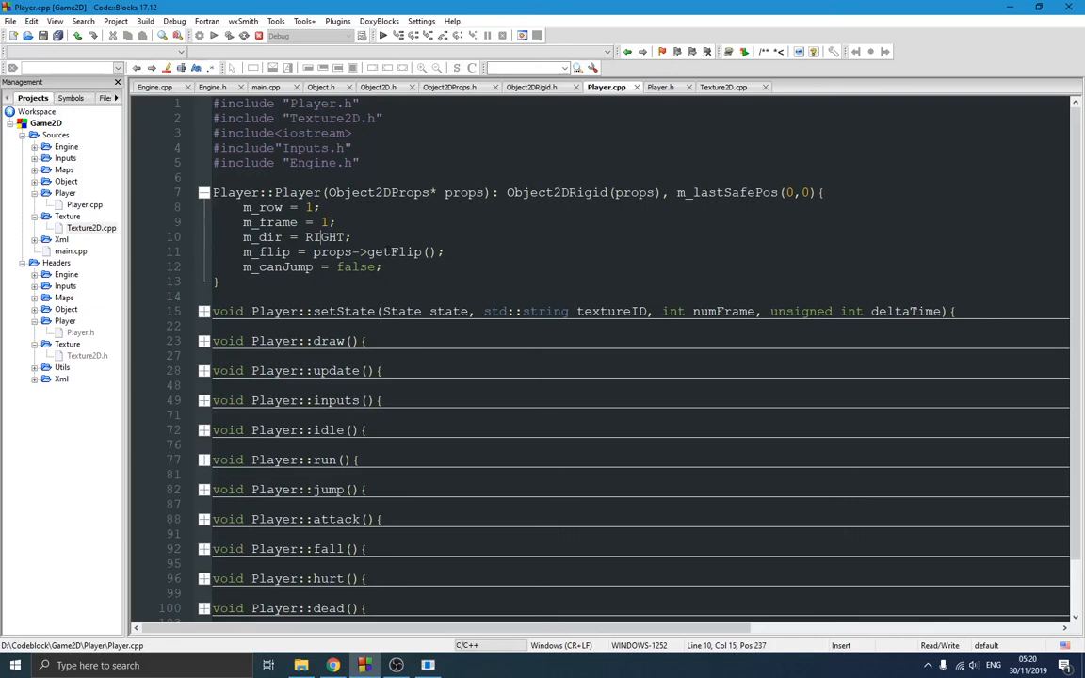
pyautogui.click(386, 251)
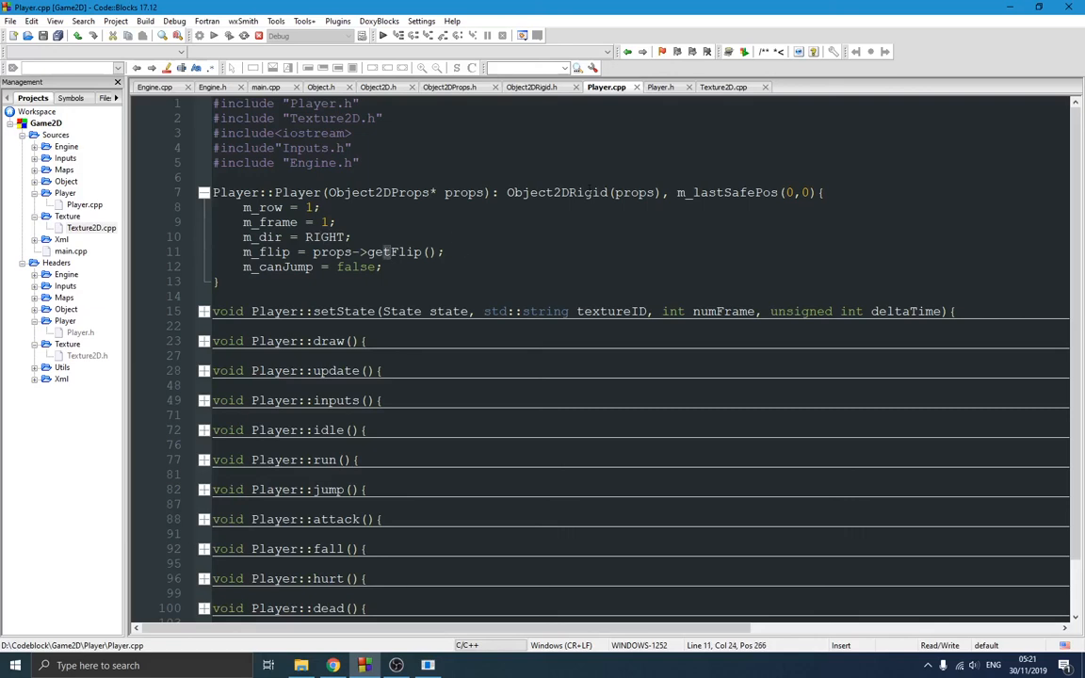
pyautogui.click(453, 192)
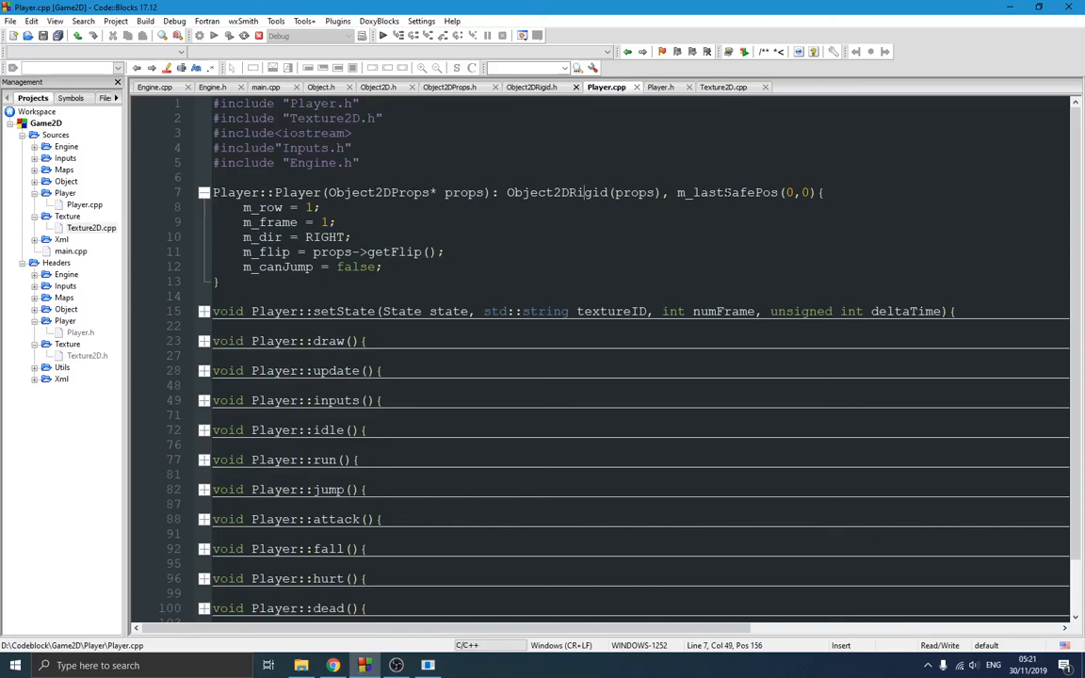
pyautogui.click(755, 192)
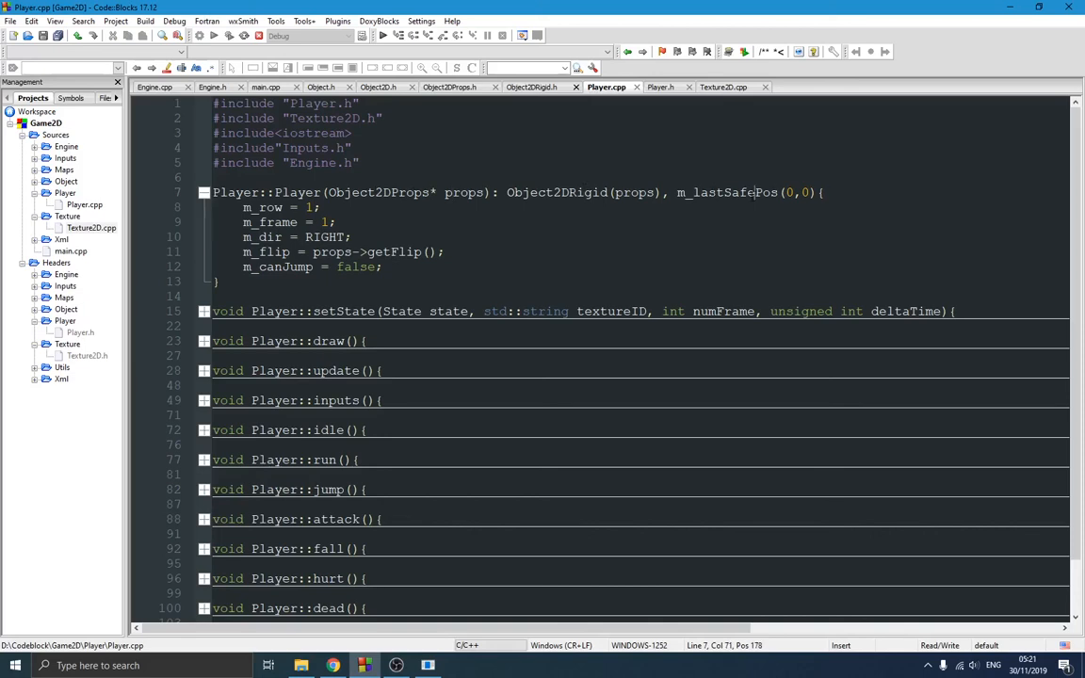
pyautogui.click(675, 192)
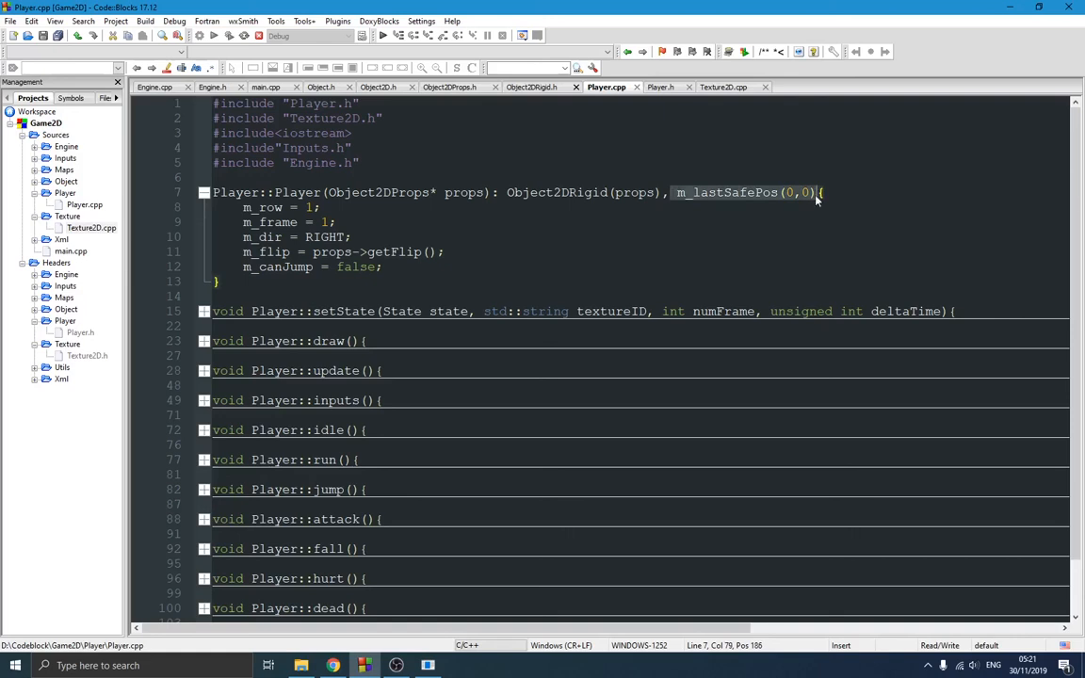
pyautogui.moveTo(542, 219)
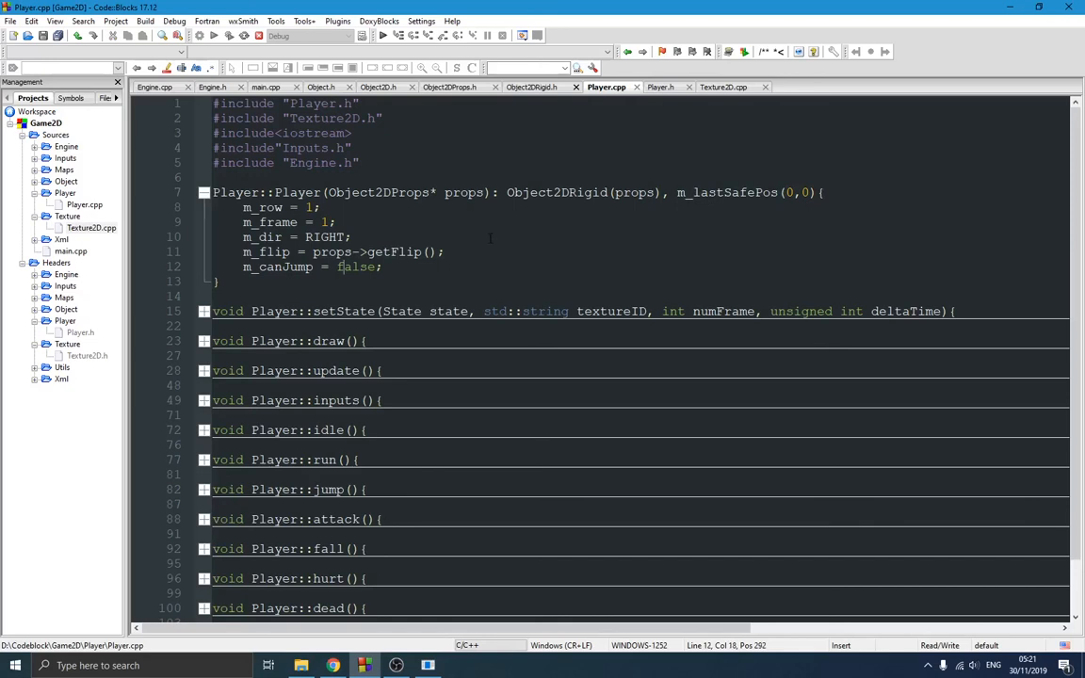
pyautogui.scroll(-3)
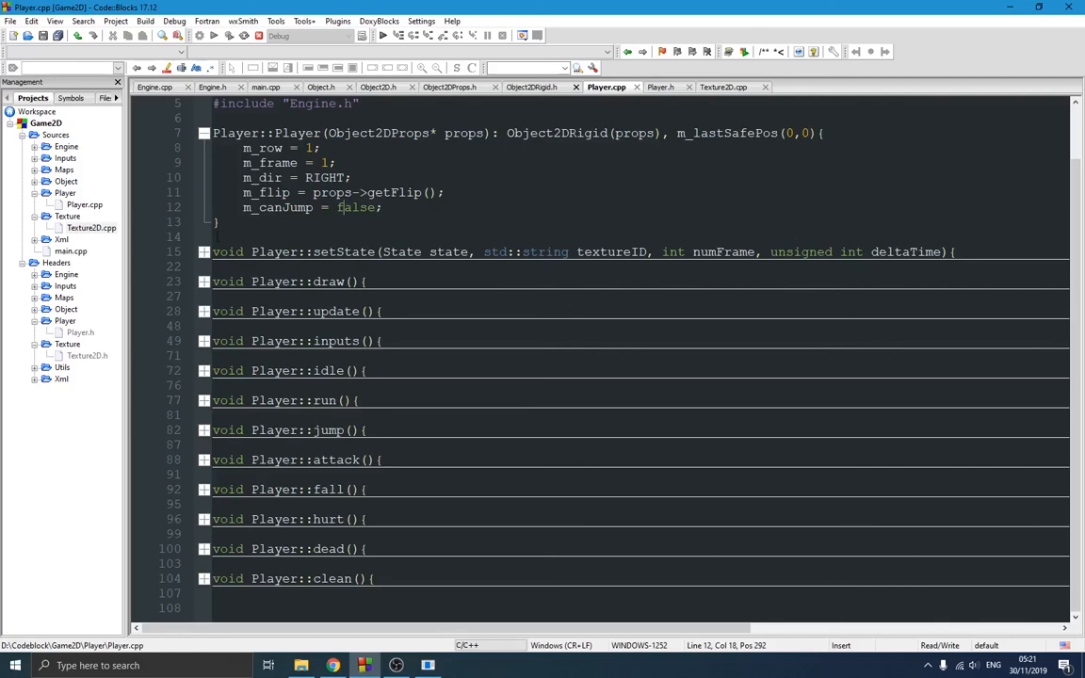
pyautogui.click(203, 251)
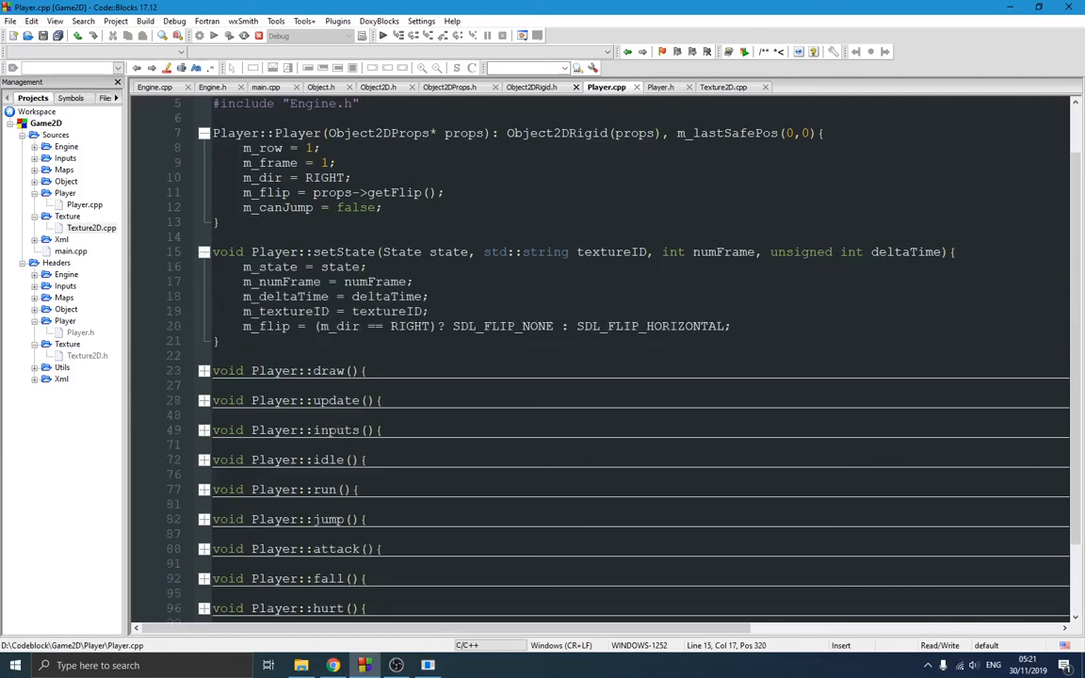
pyautogui.click(609, 252)
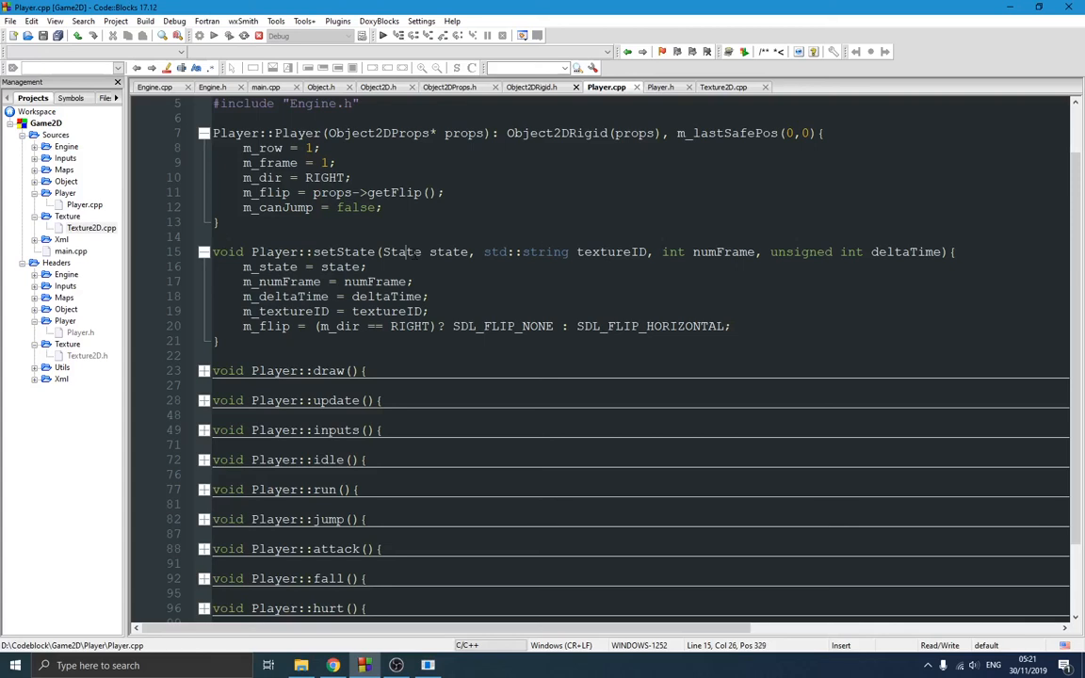
pyautogui.click(651, 251)
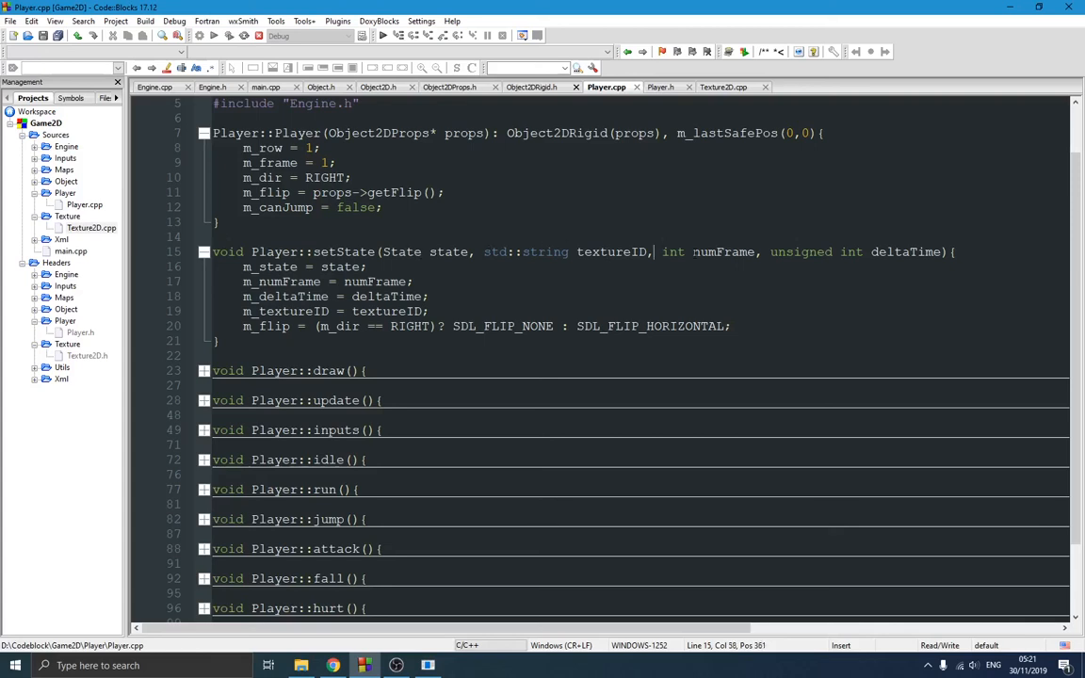
pyautogui.click(901, 252)
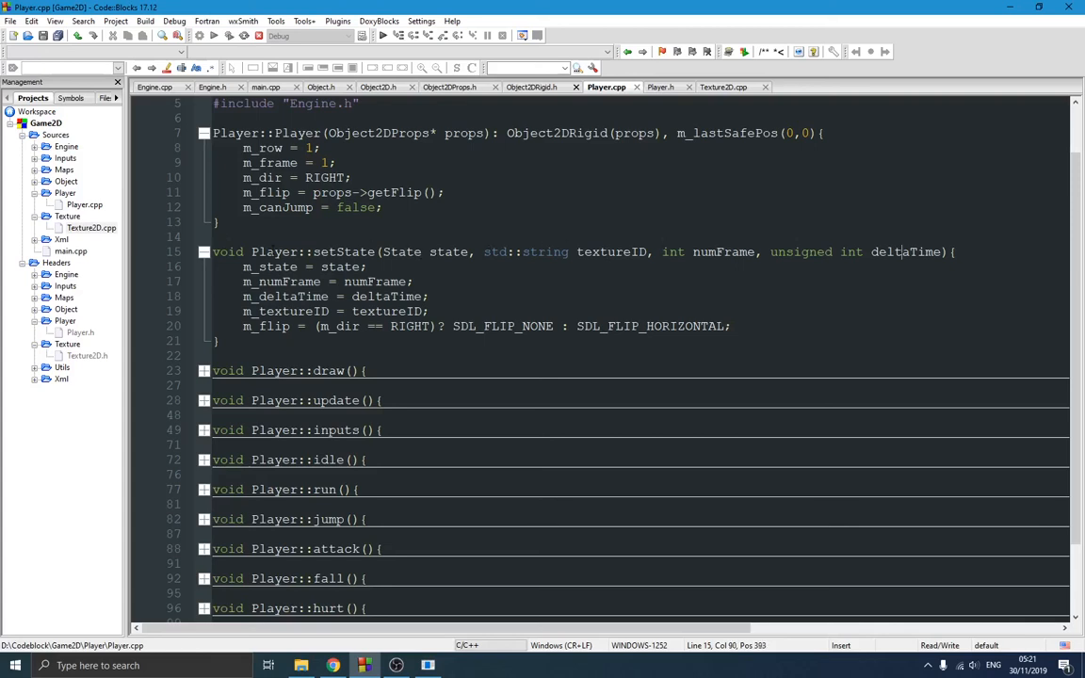
pyautogui.click(203, 251)
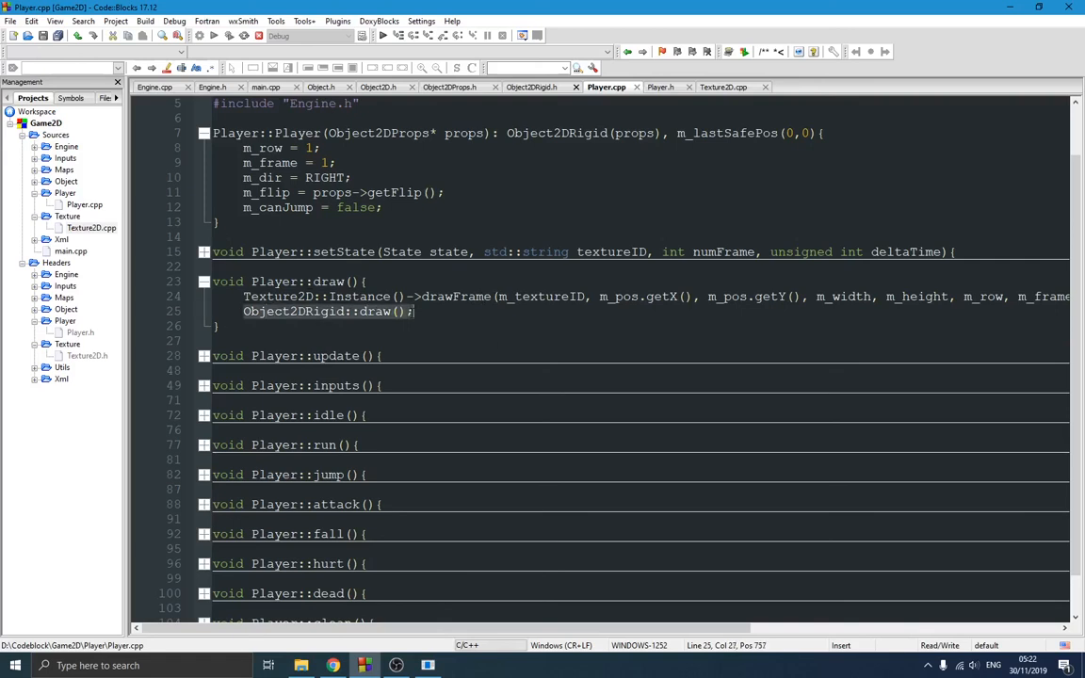
pyautogui.moveTo(449, 86)
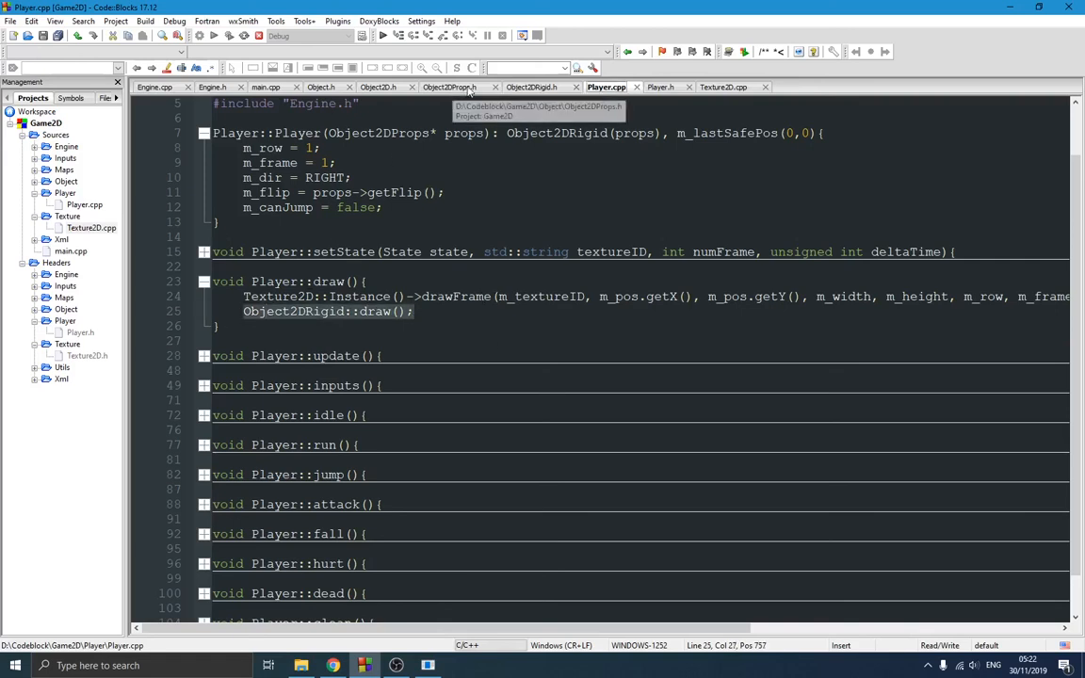
# Glance at the Object2DRigid.h and Player.h headers, then go back to Player.cpp.
pyautogui.click(531, 86)
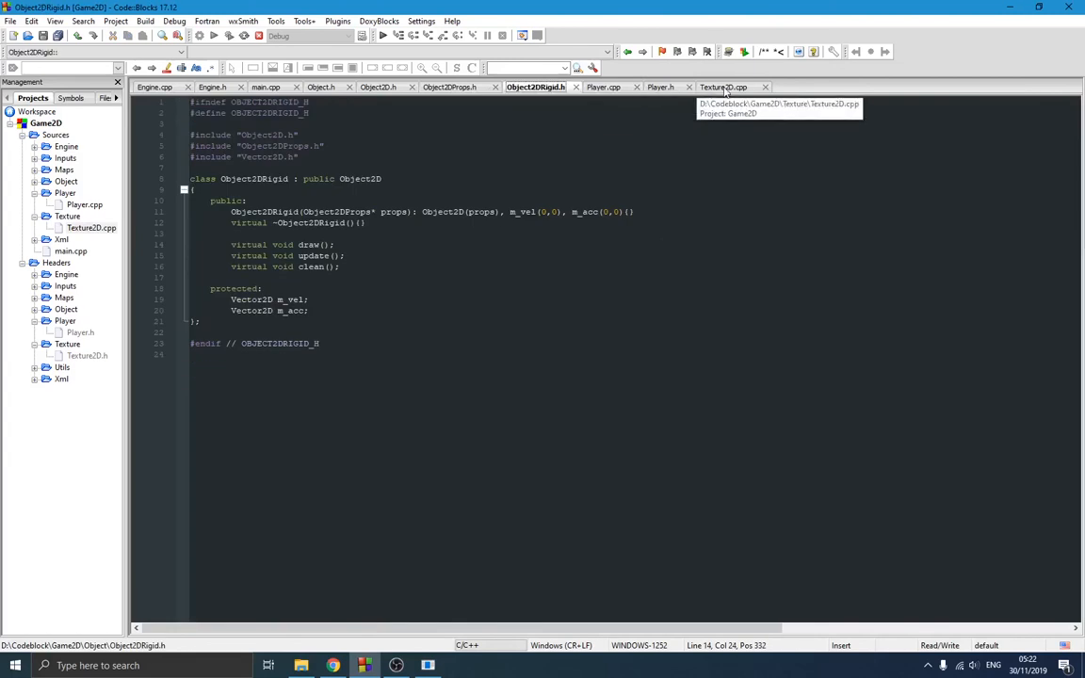
pyautogui.click(662, 87)
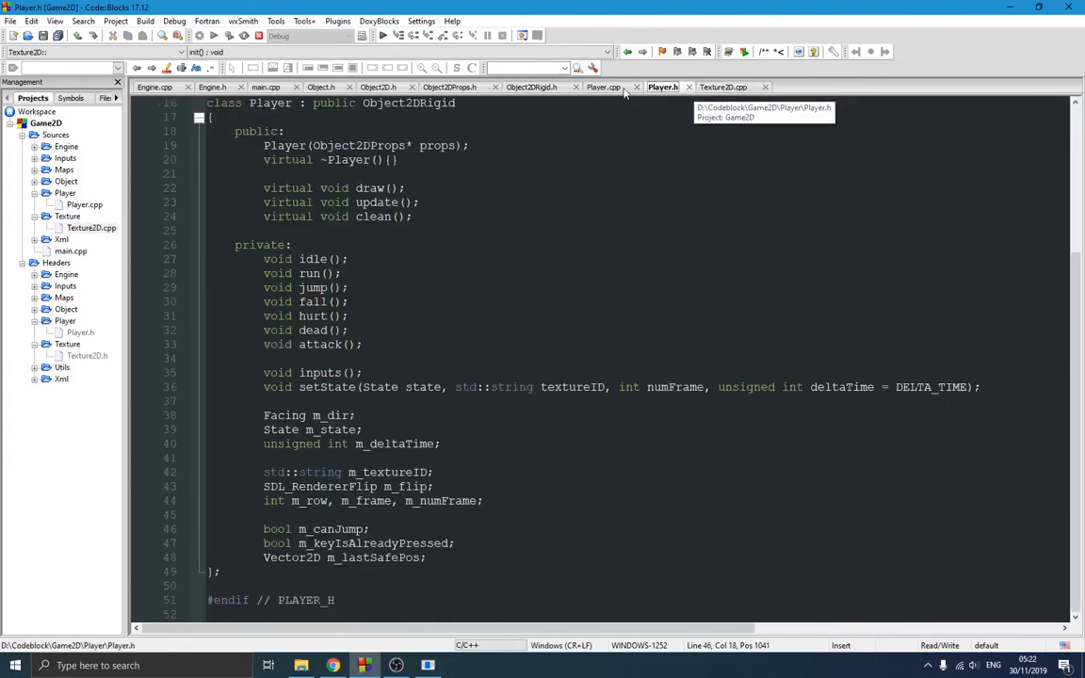
pyautogui.click(604, 87)
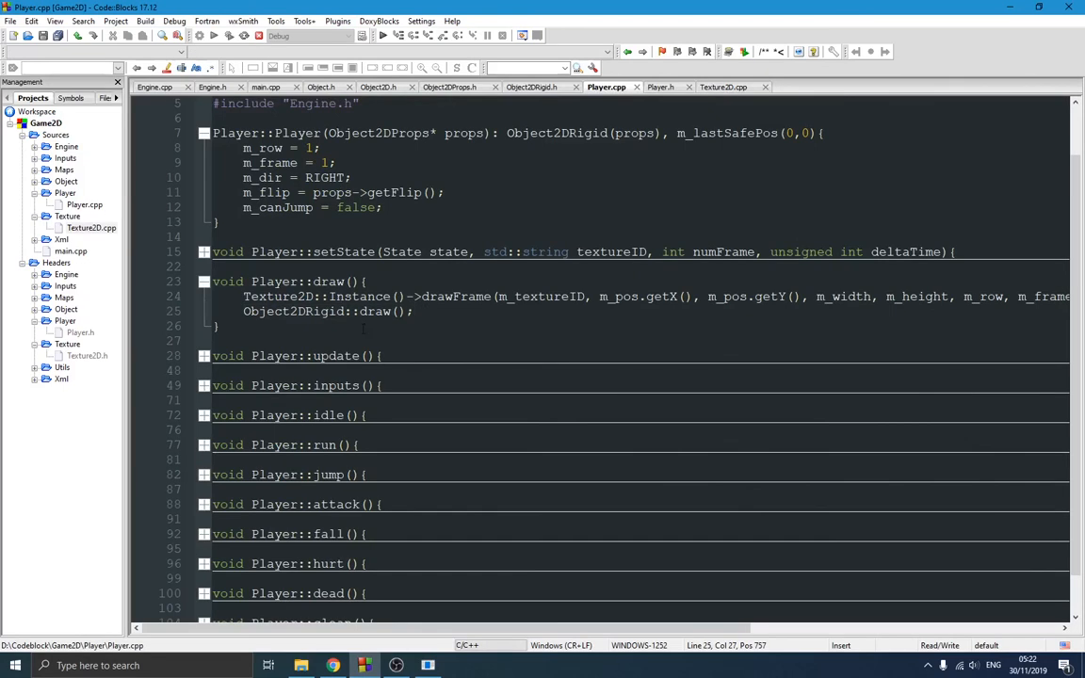
# Expand Player::update and type idle(); while reviewing its body.
pyautogui.click(205, 356)
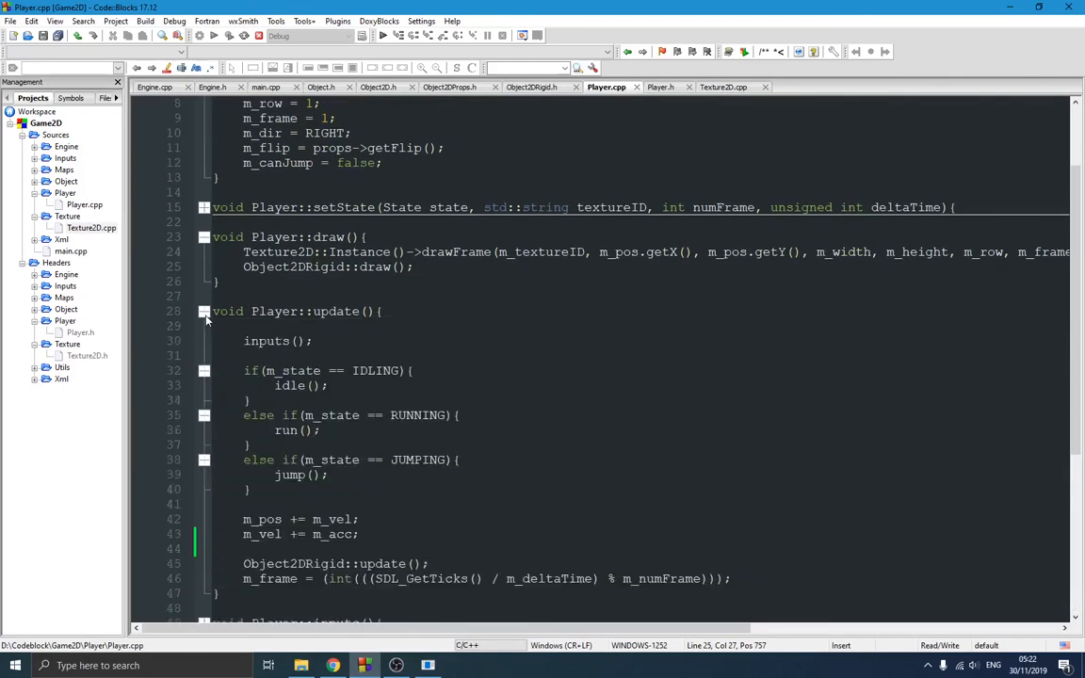
pyautogui.scroll(-3)
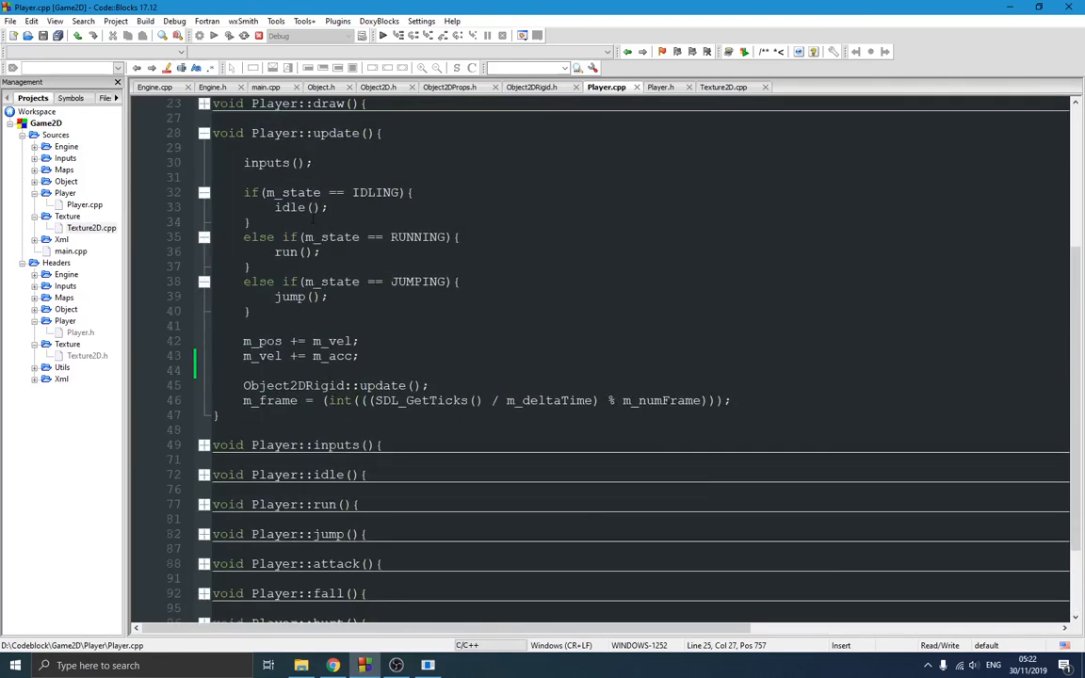
pyautogui.scroll(3)
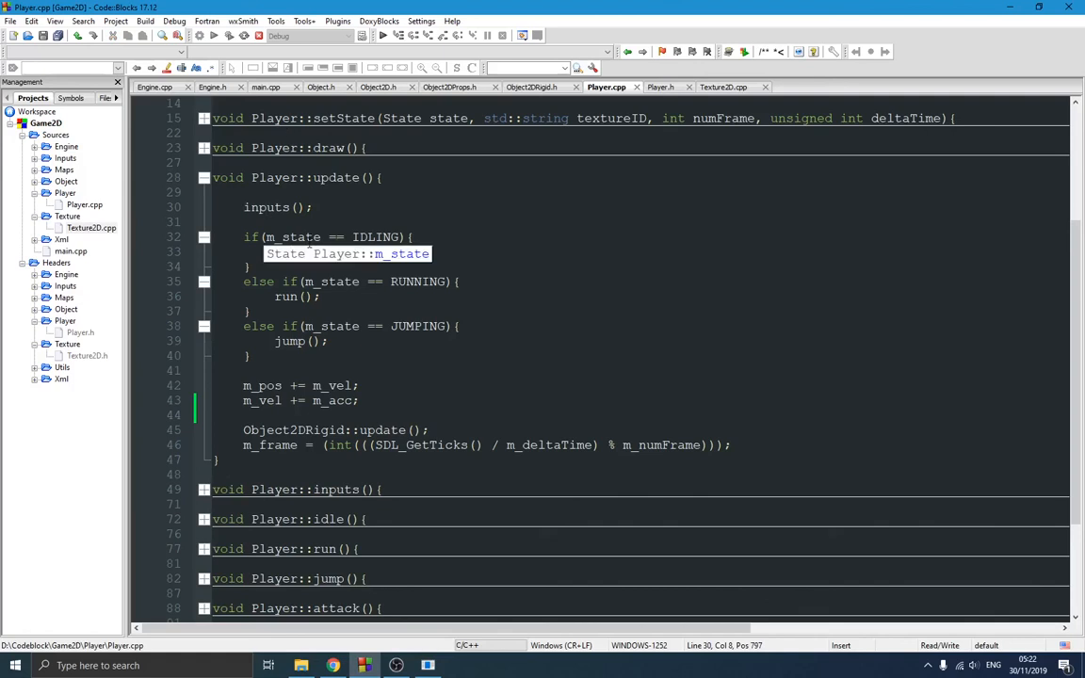
pyautogui.write('idle();')
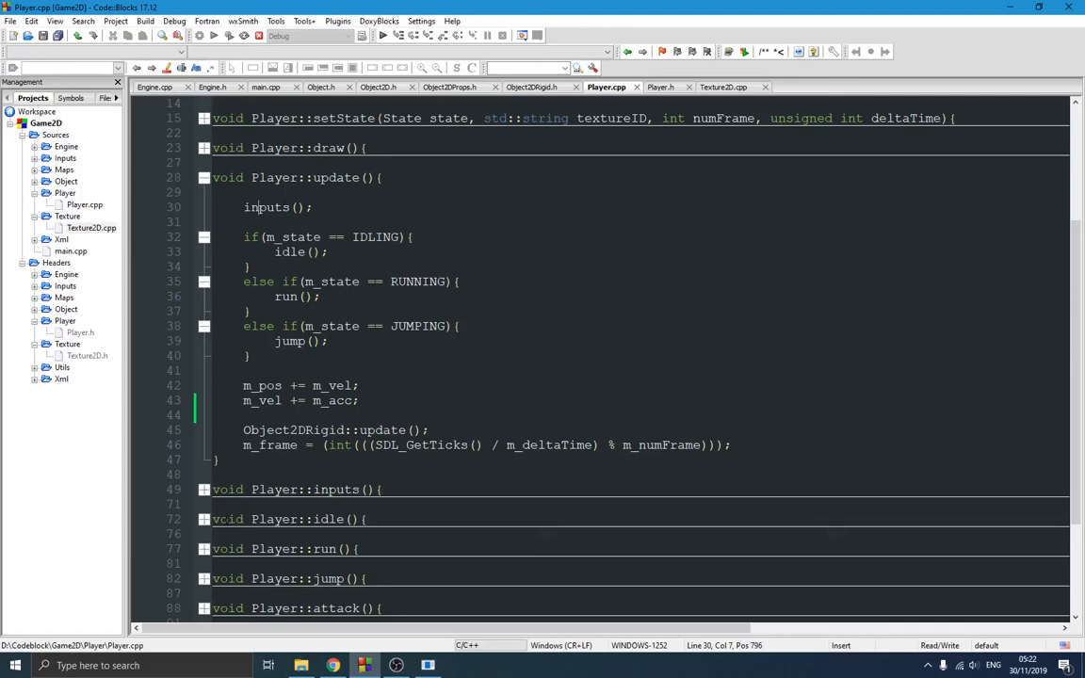
# Type *dt into Player.cpp while scrolling through the inputs function.
pyautogui.scroll(-3)
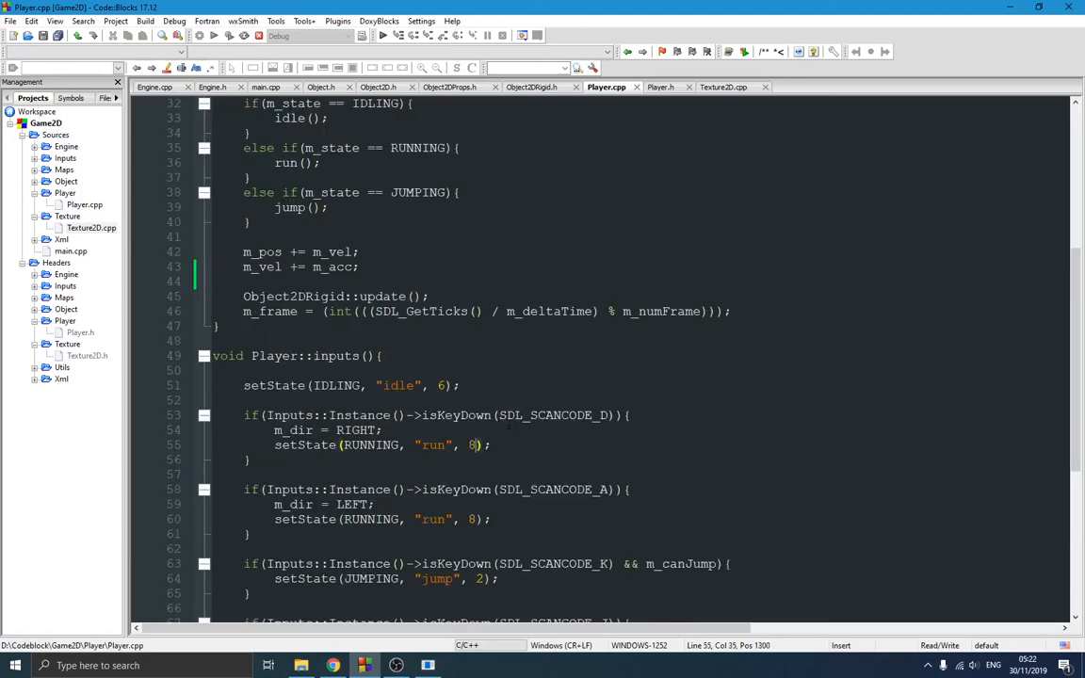
pyautogui.scroll(3)
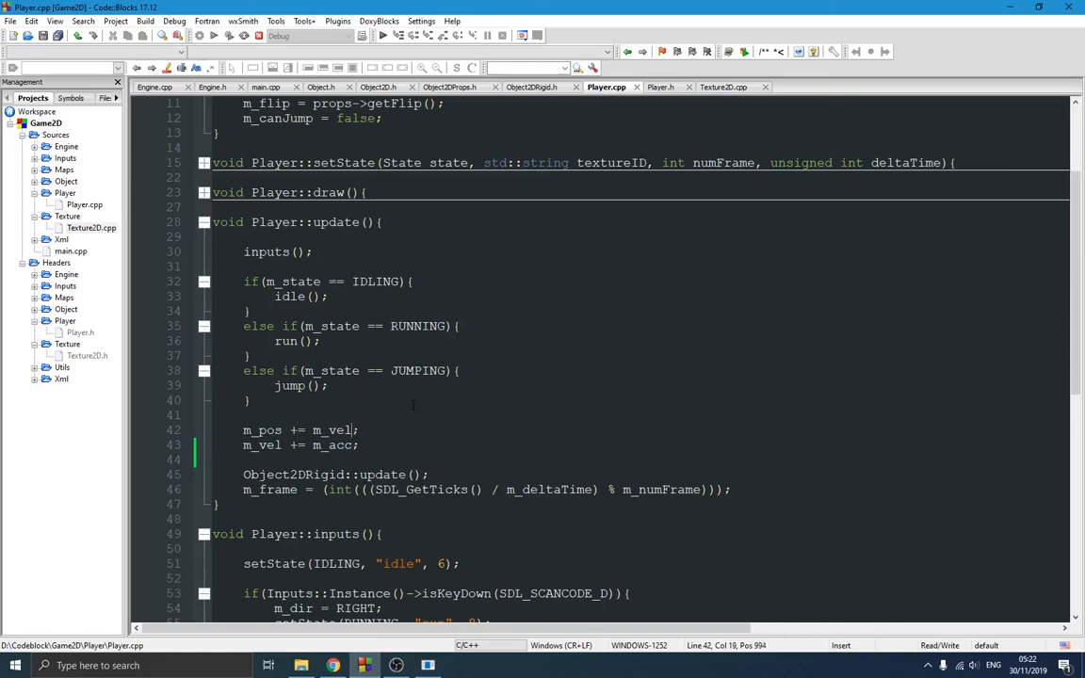
pyautogui.write('*dt')
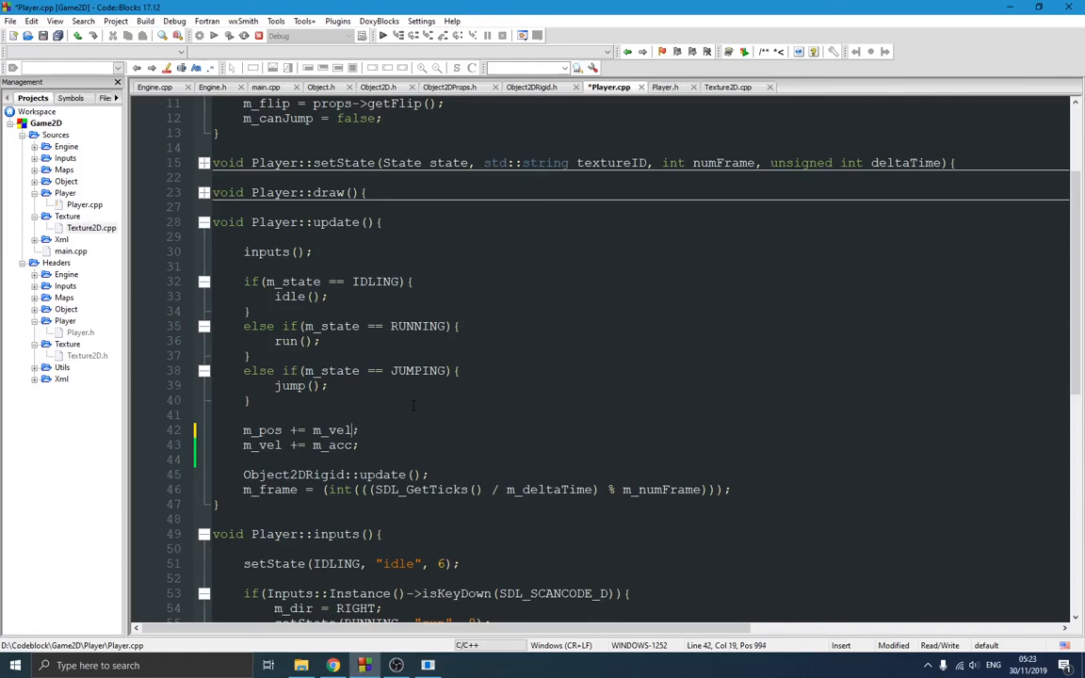
pyautogui.scroll(-3)
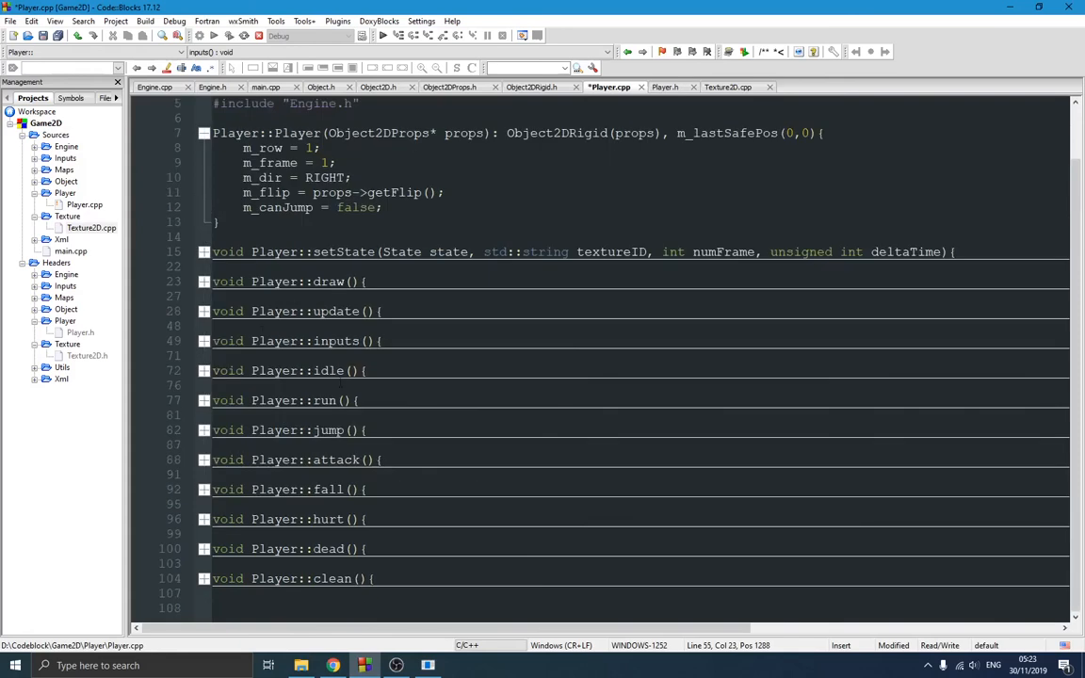
# Expand Player::run, highlight uses of m_dir, and cross-check them in inputs and Player.h.
pyautogui.click(202, 399)
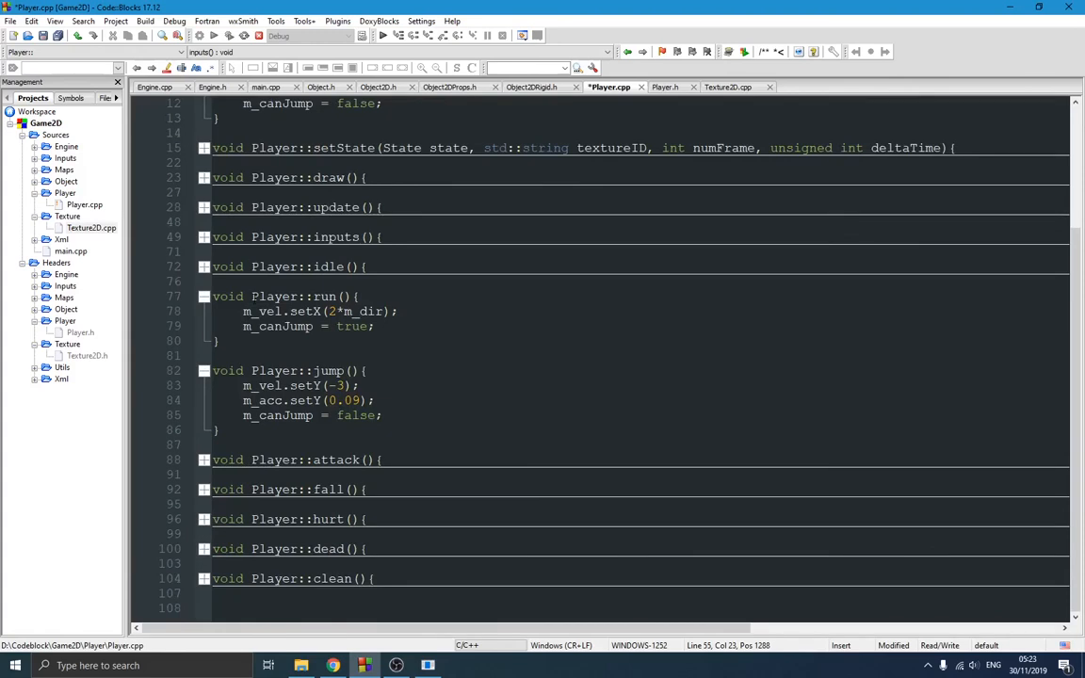
pyautogui.click(264, 311)
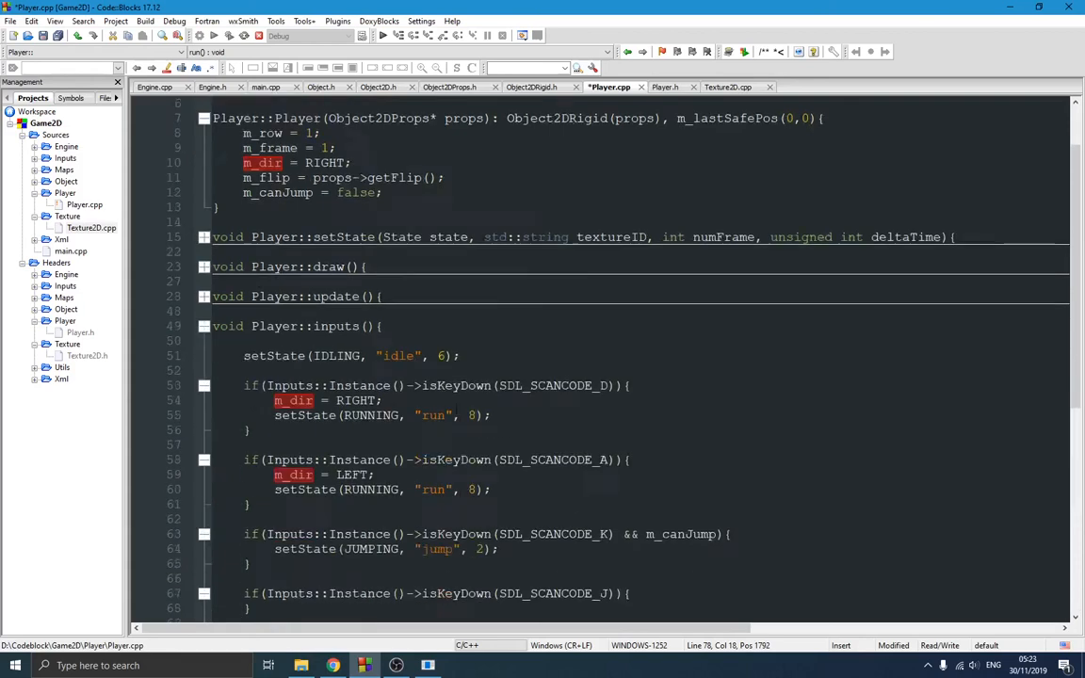
pyautogui.scroll(-3)
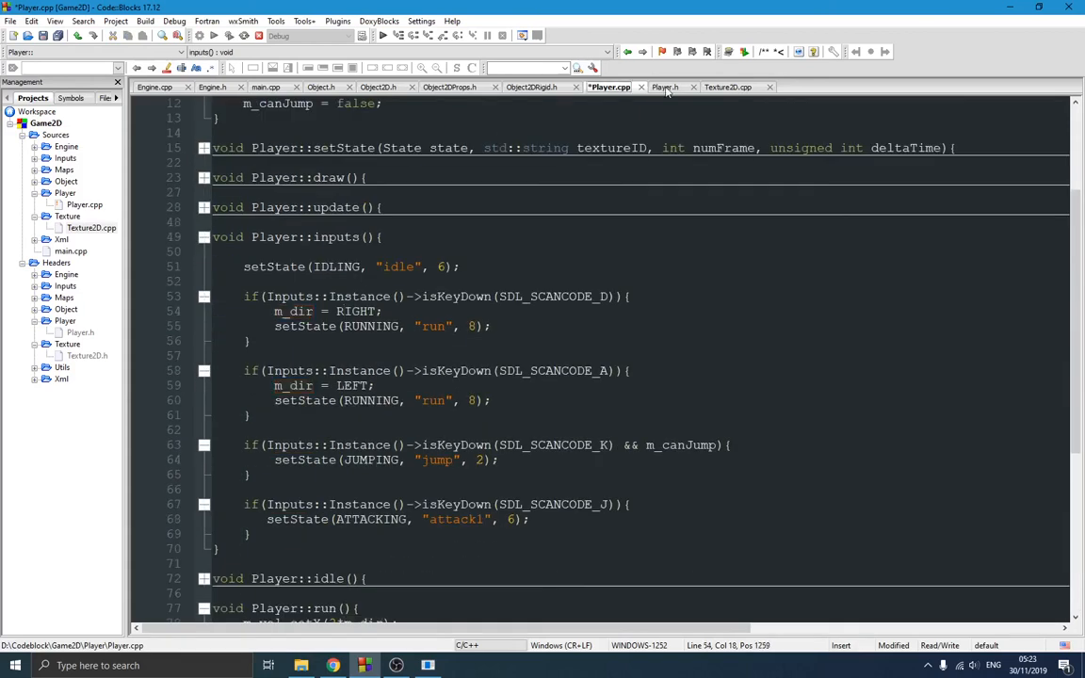
pyautogui.click(666, 86)
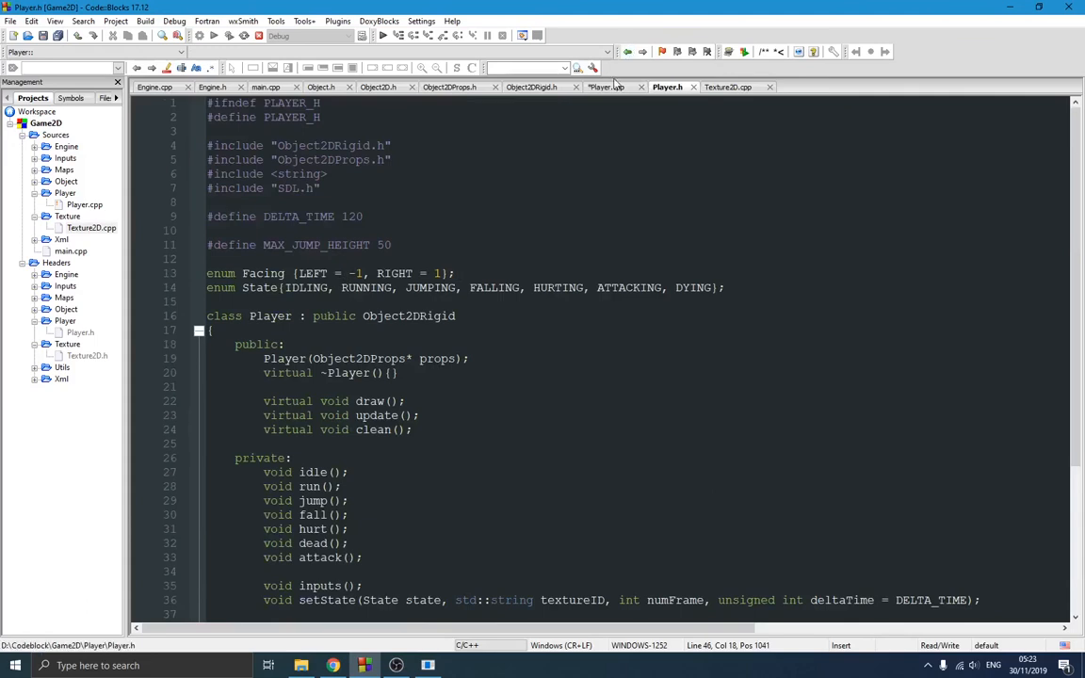
pyautogui.click(610, 87)
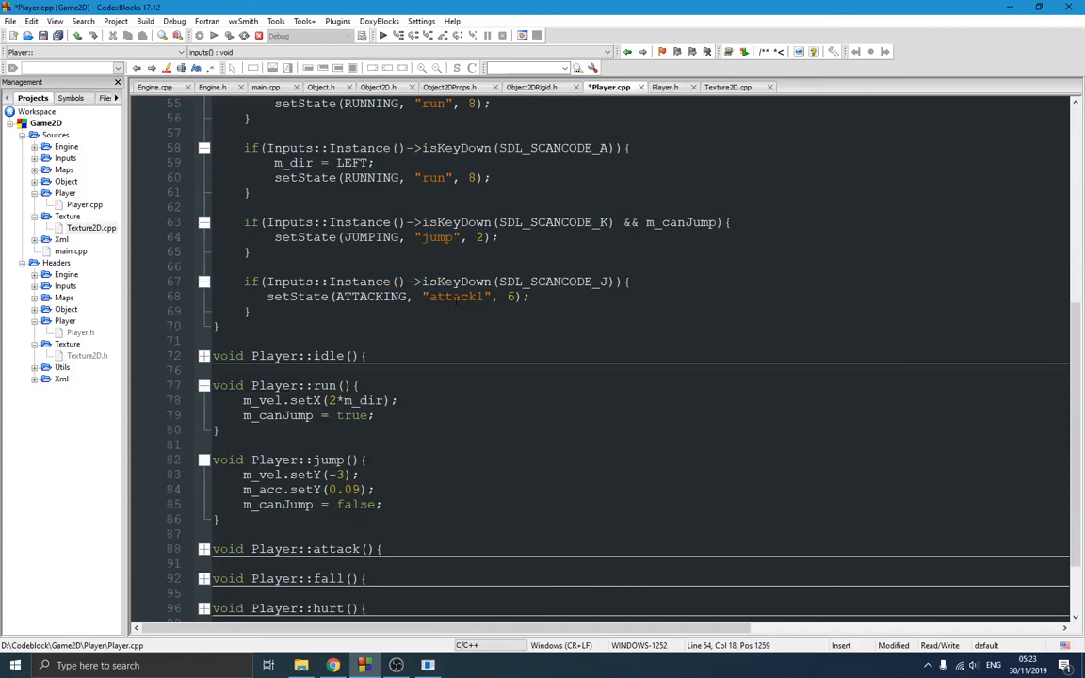
pyautogui.scroll(3)
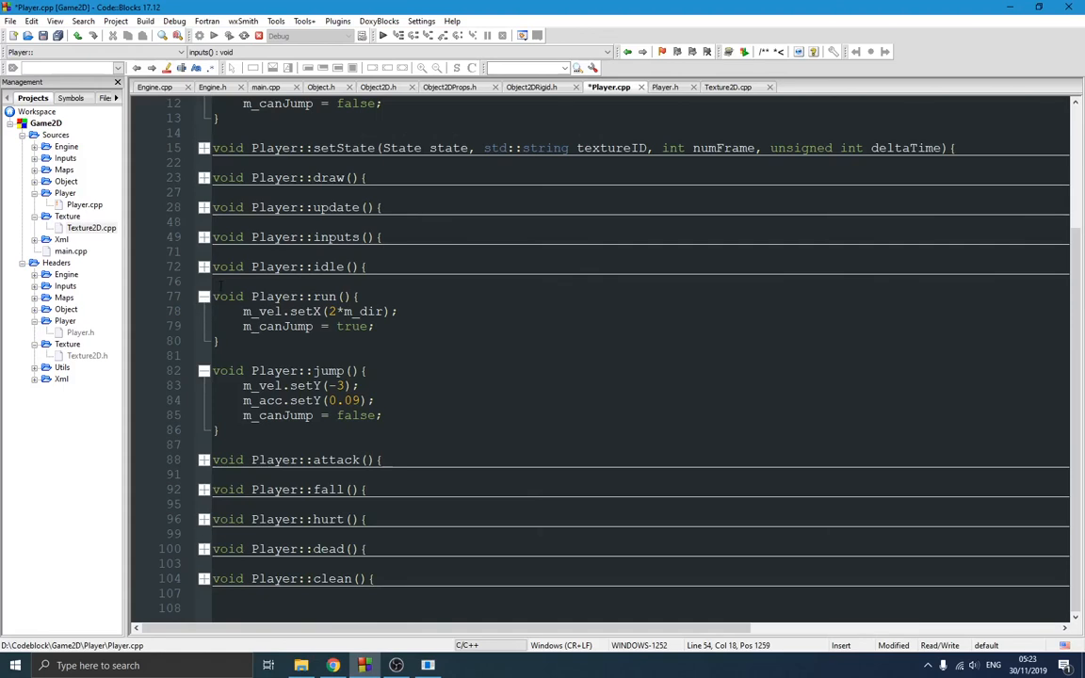
pyautogui.moveTo(211, 302)
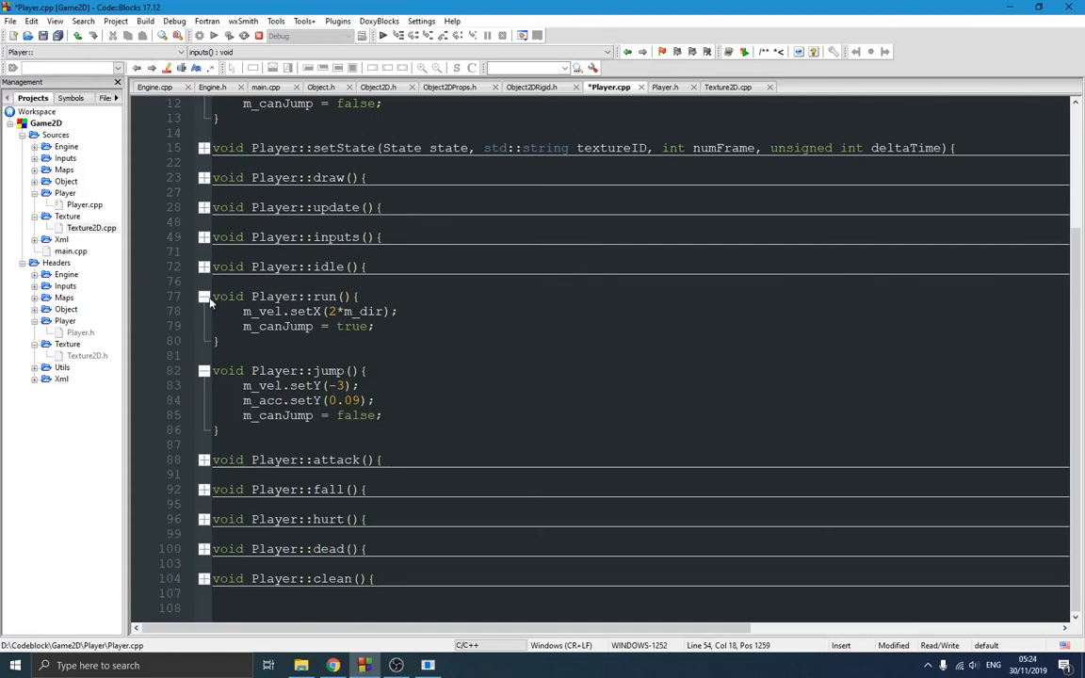